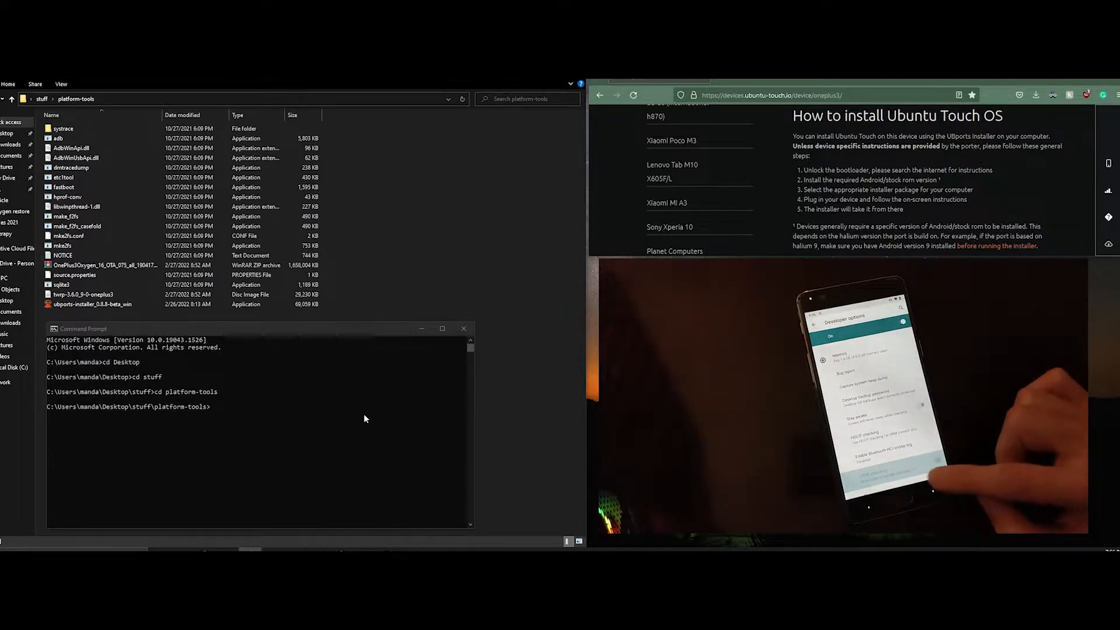
Step: Reboot the phone into its bootloader with adb reboot bootloader, then begin a fastboot command
text(adb reboot b)
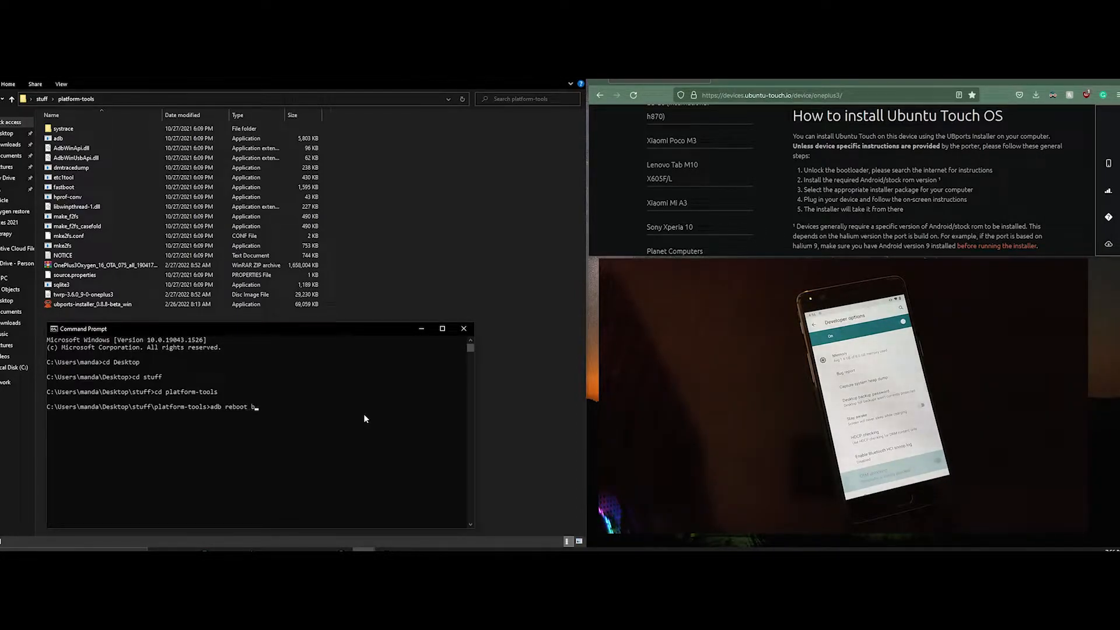
text(ootloader)
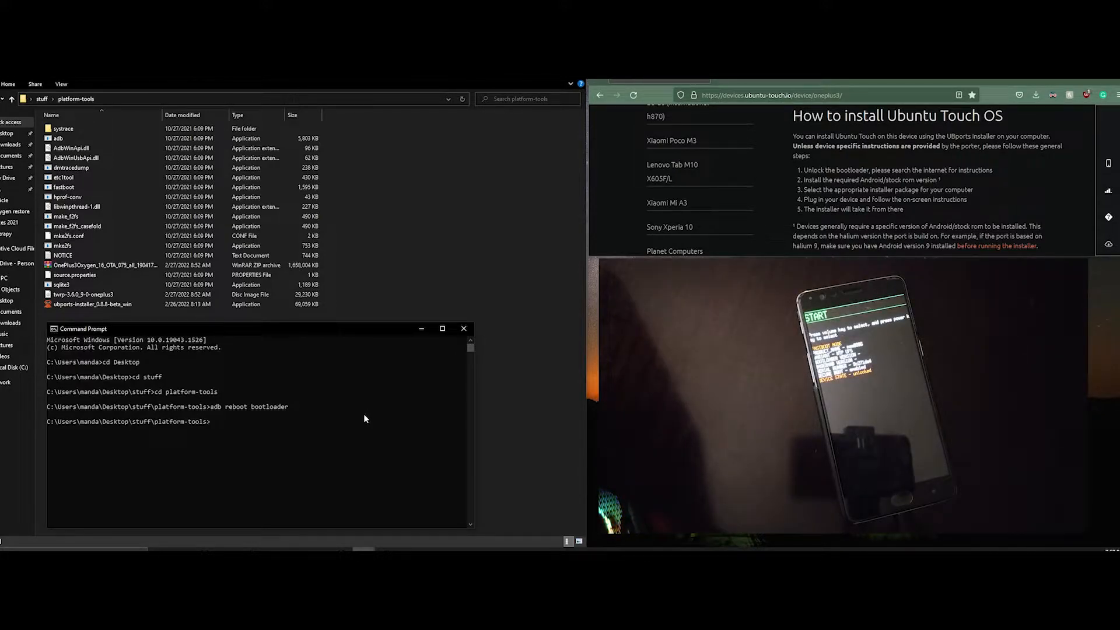
text(fastboot flash recovery twrp-3.6.0_9-0-oneplus3.img)
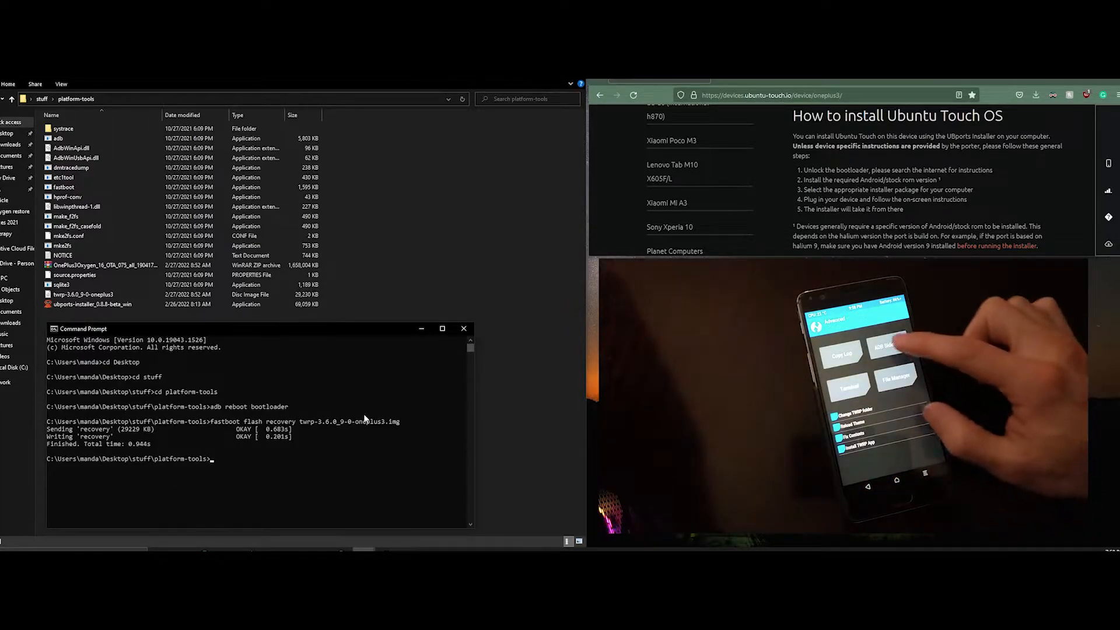
text(adb sideload)
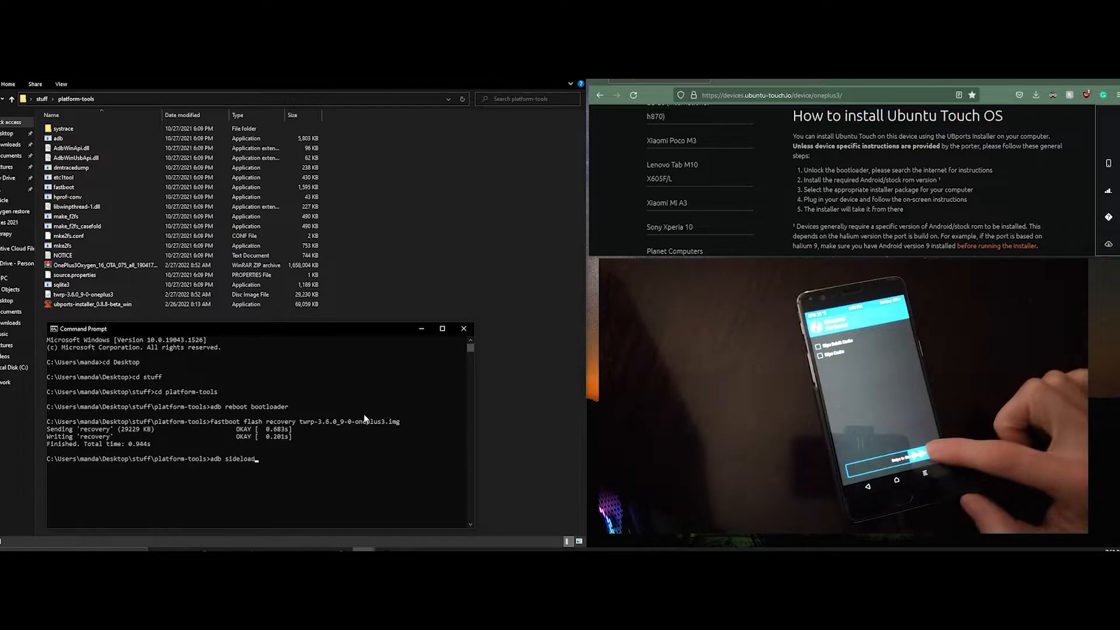
text(OnePlus3Oxygen_16_OTA_075_all_1904171151_74affb85cc694452.zip)
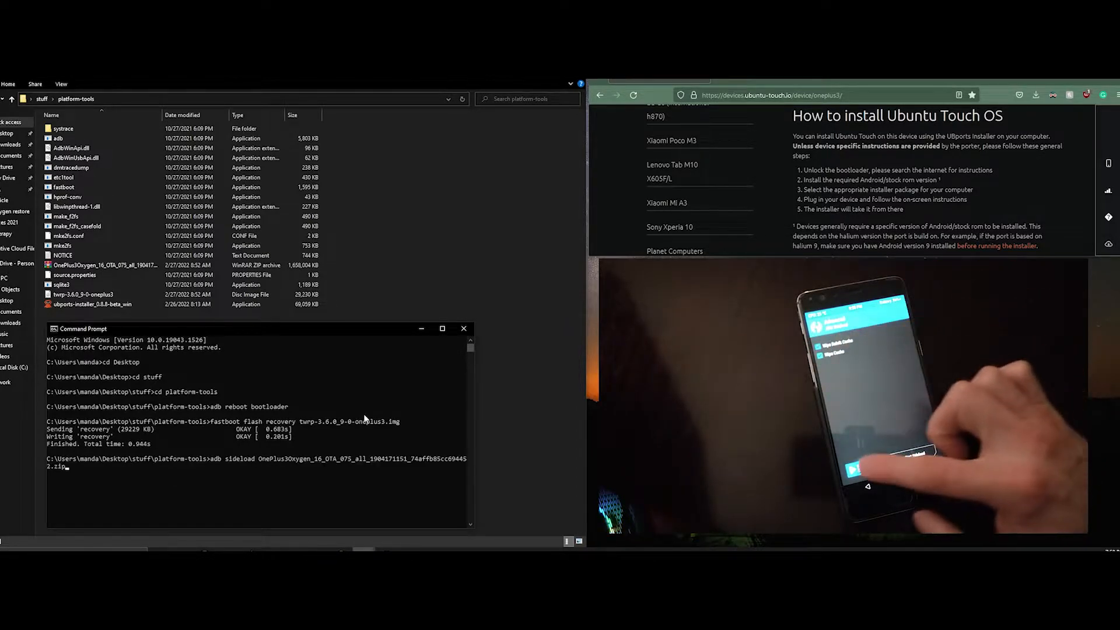
key(Return)
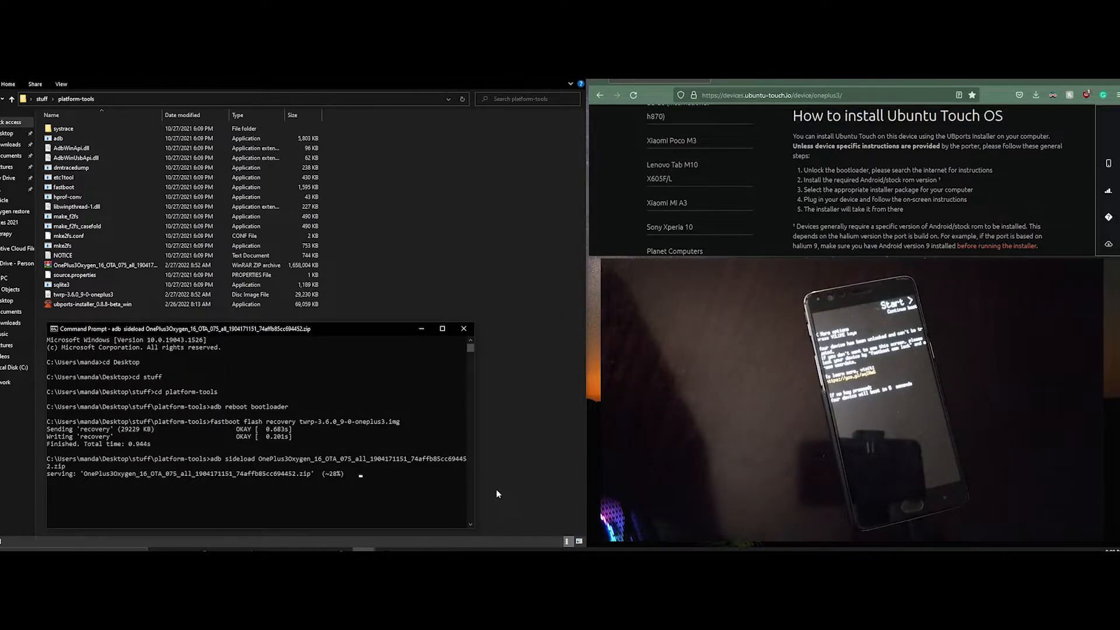
mouse_move(432, 488)
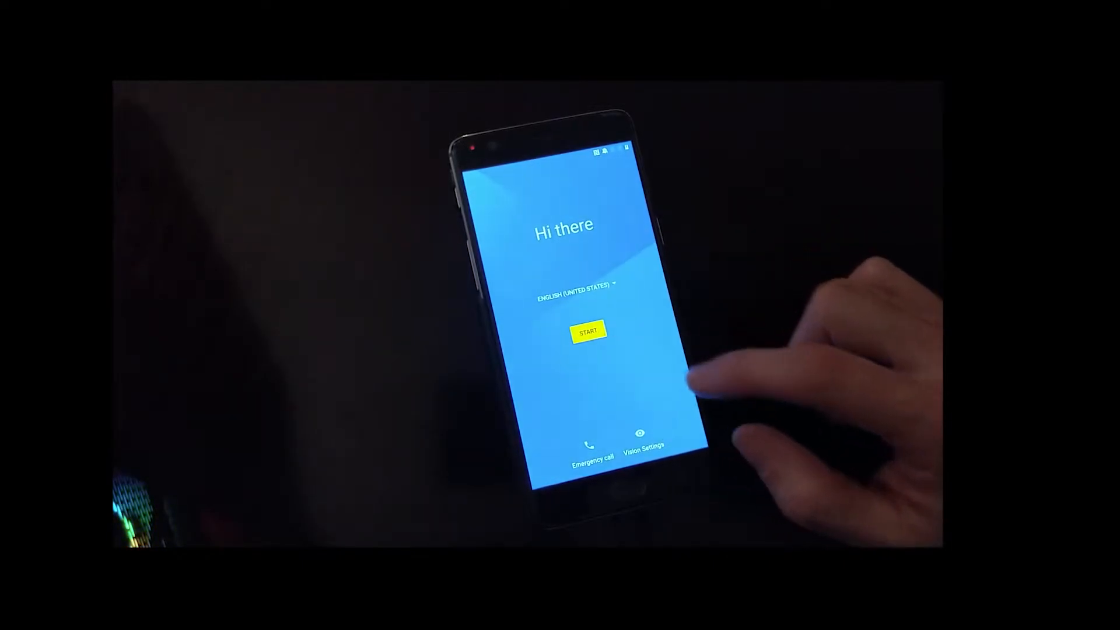
Step: Start setup, accept the terms, answer the program prompts, and skip network connection
click(588, 331)
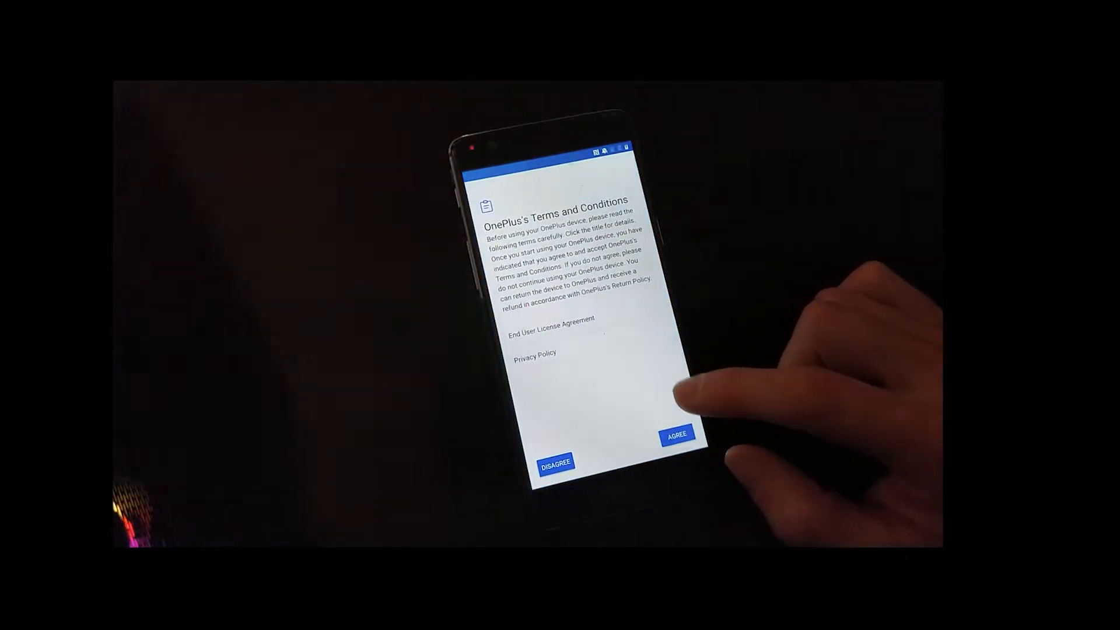
click(675, 434)
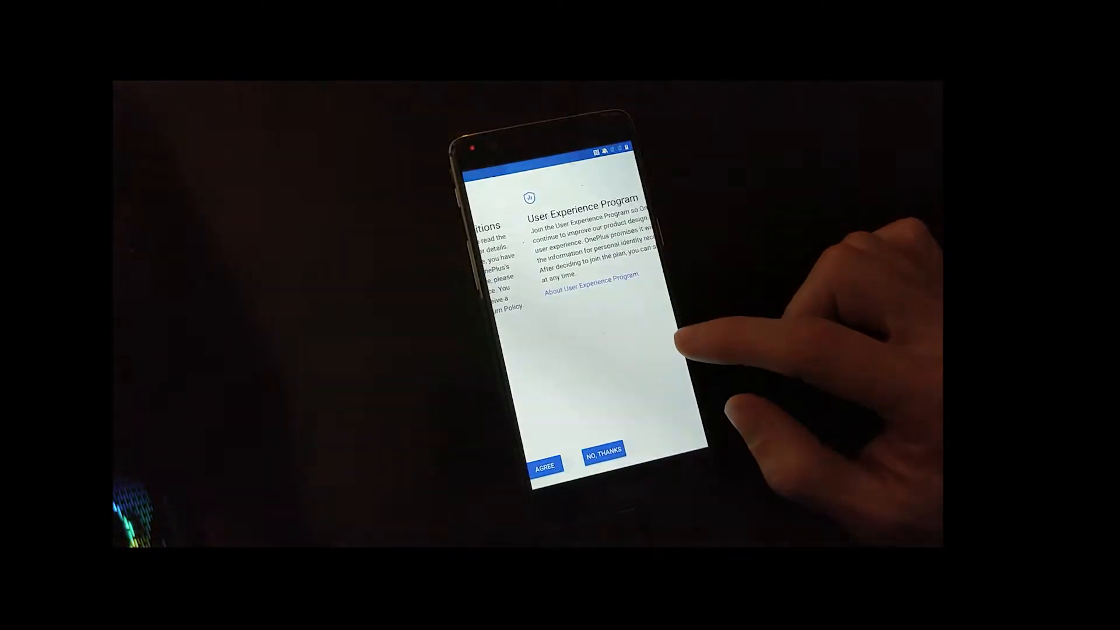
click(604, 455)
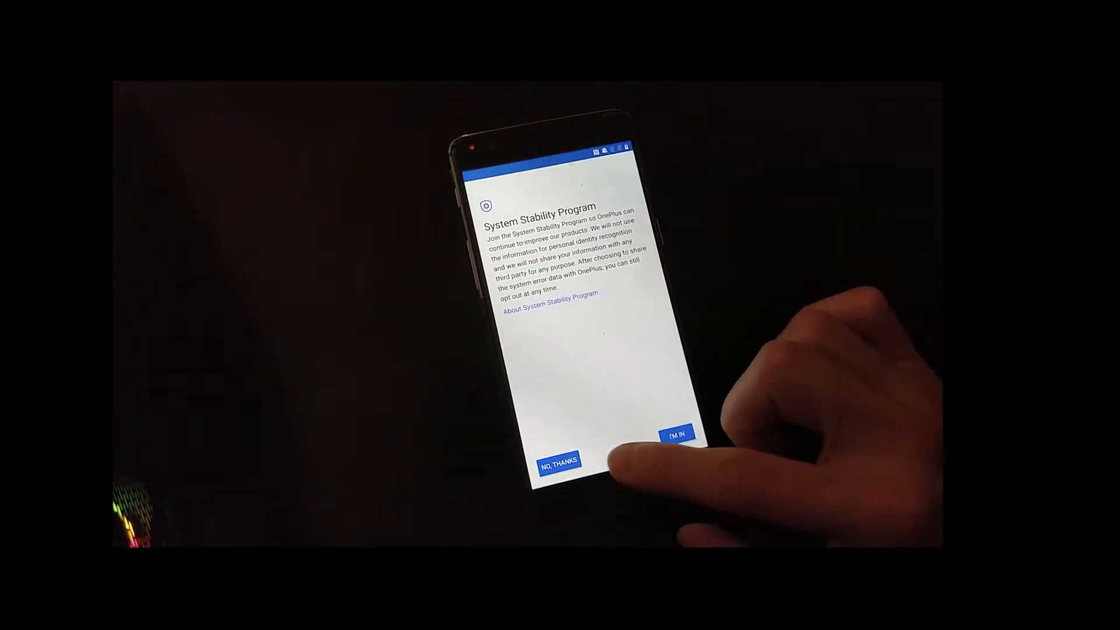
click(675, 433)
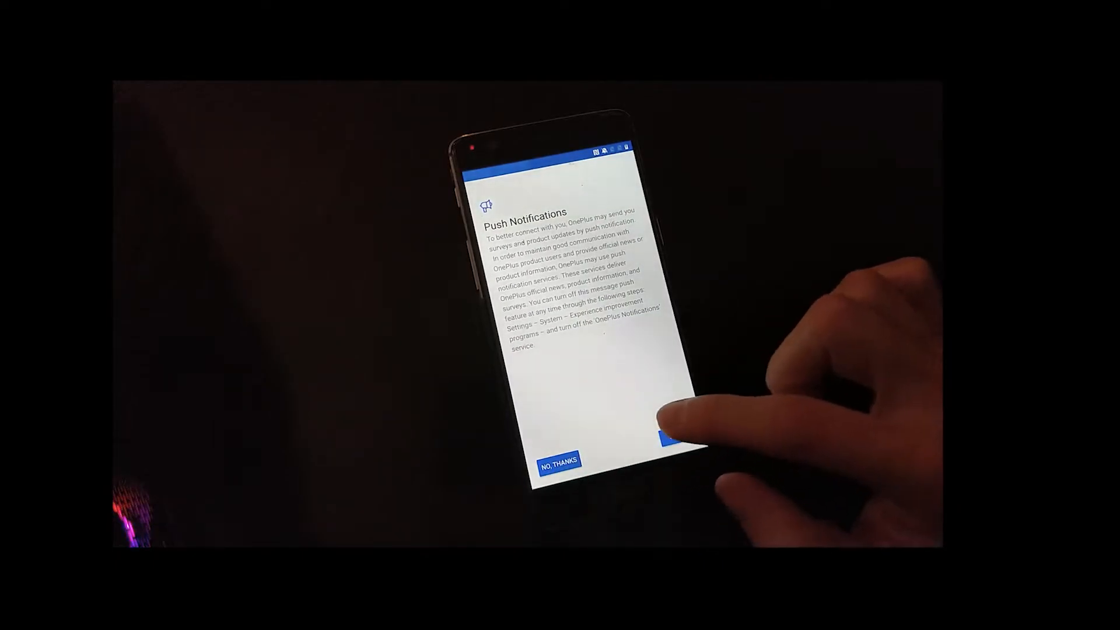
click(670, 439)
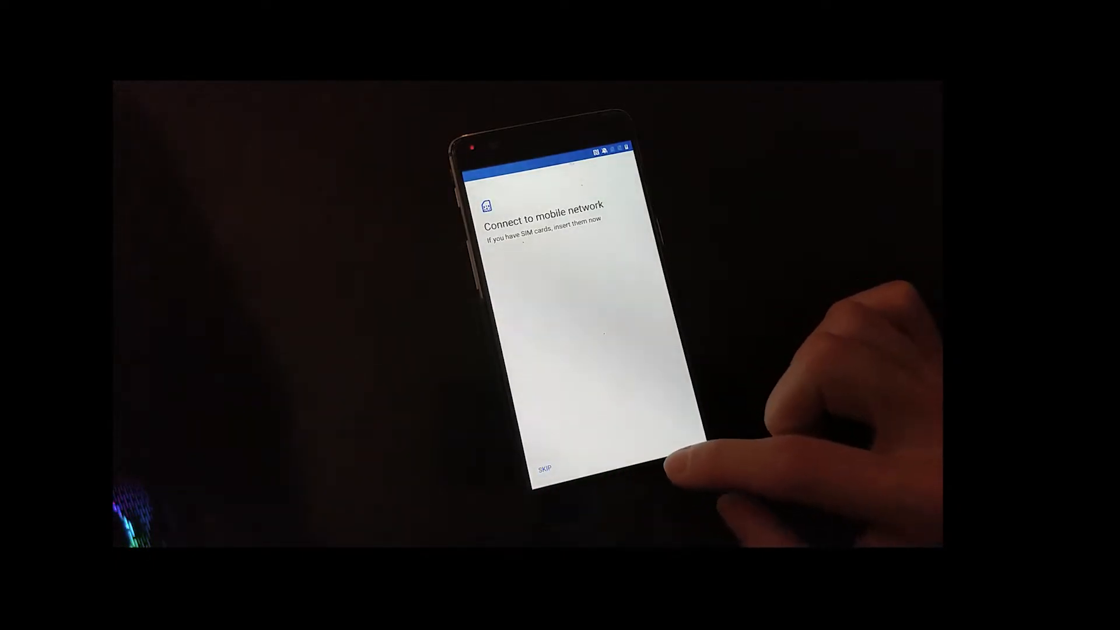
click(544, 468)
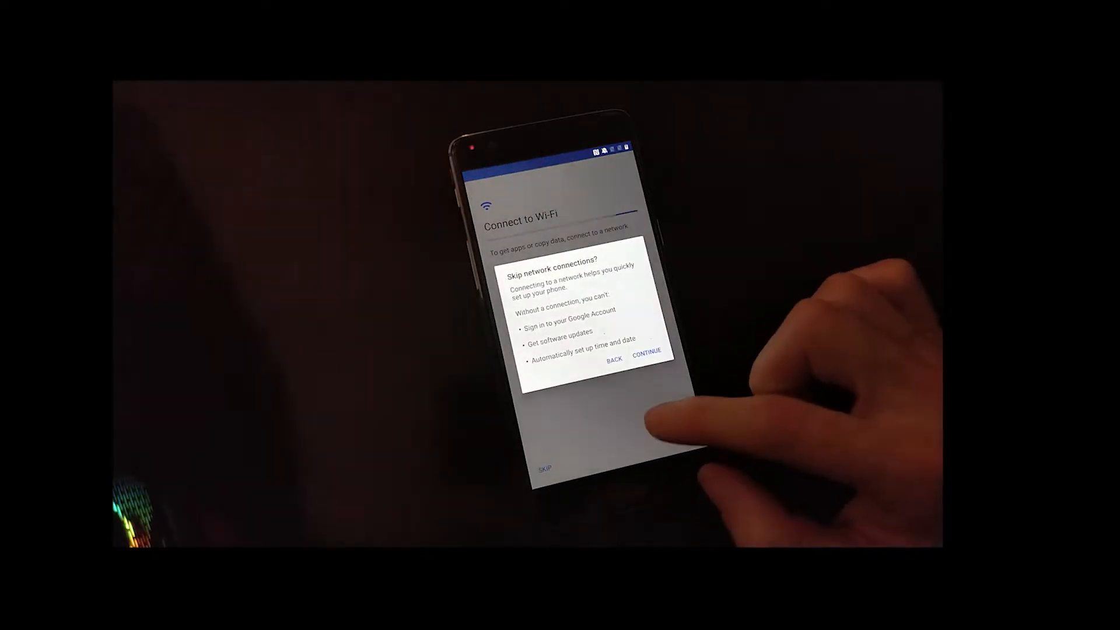
click(647, 357)
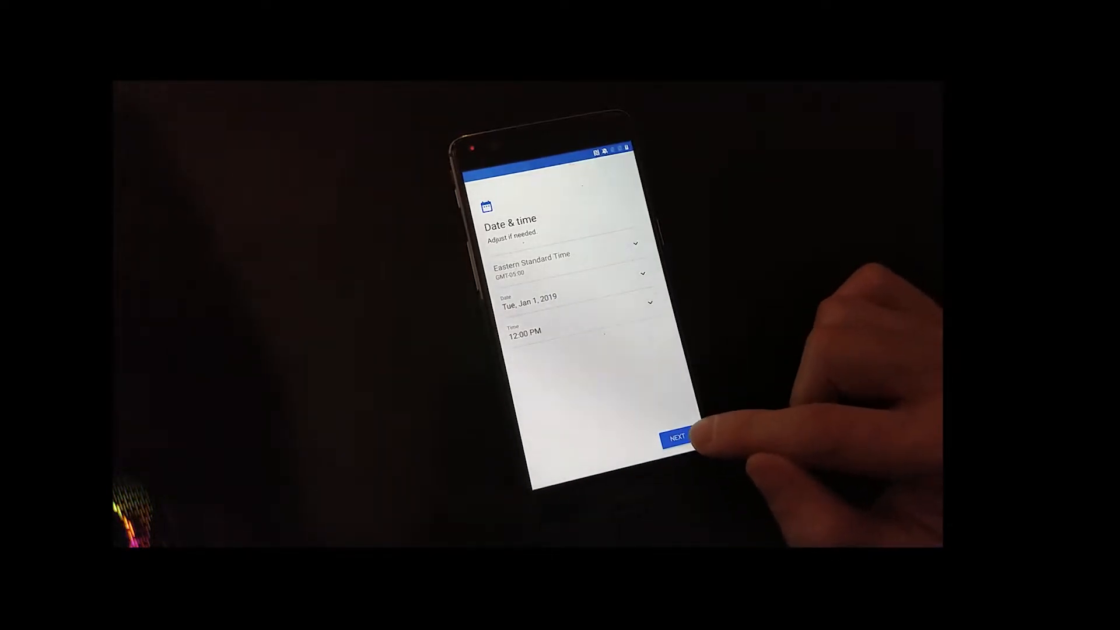
Step: Accept date, time and Google services, skip face and fingerprint unlock, pass display and font
click(674, 438)
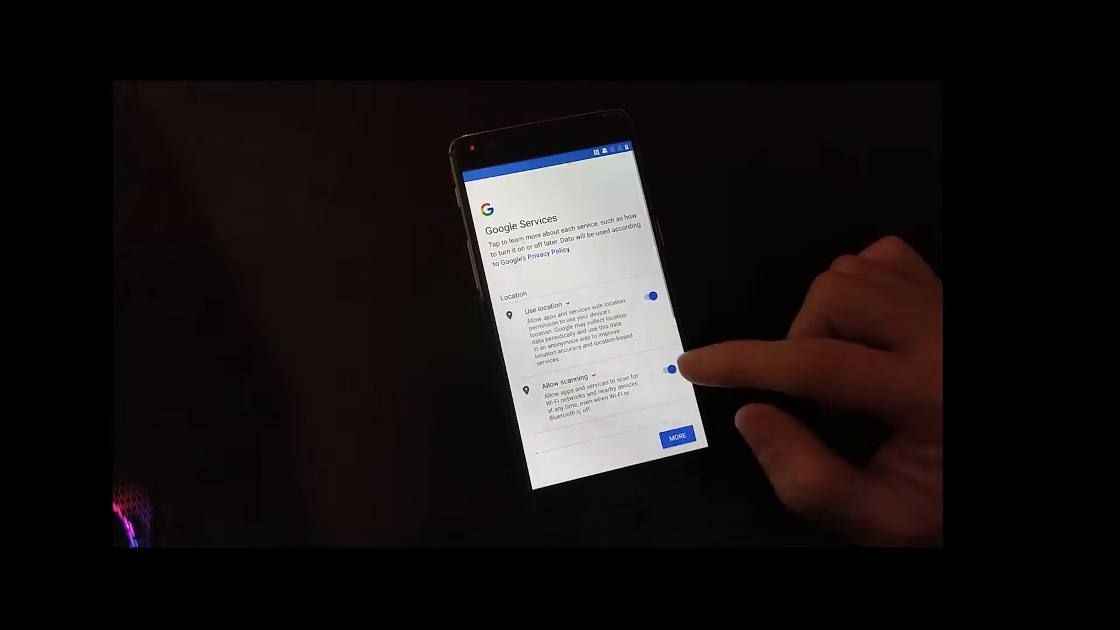
scroll(down, 3)
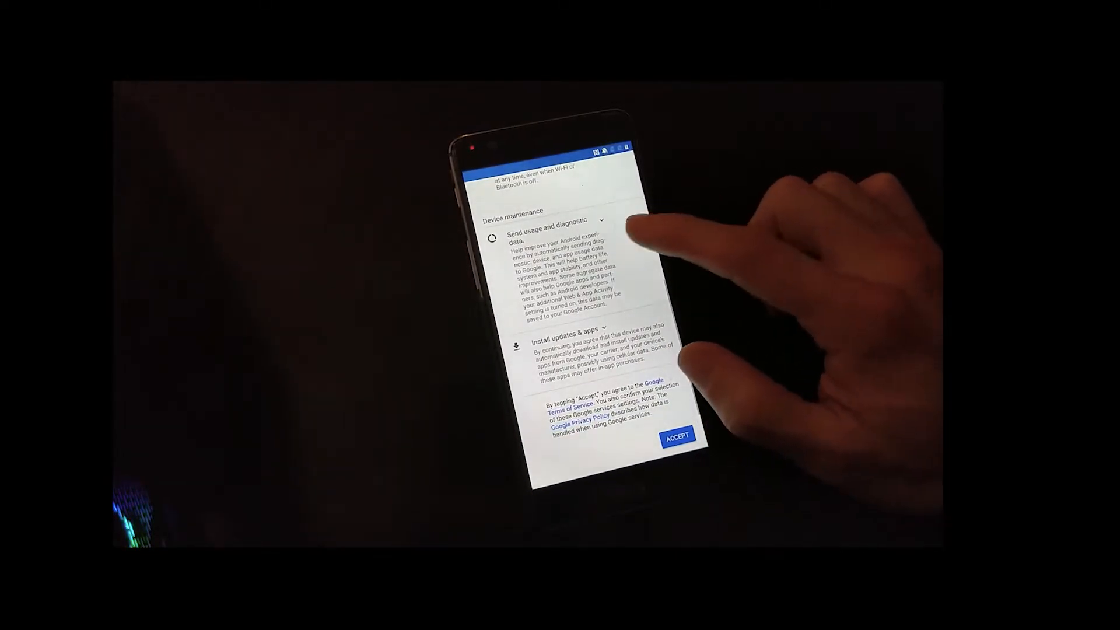
click(676, 436)
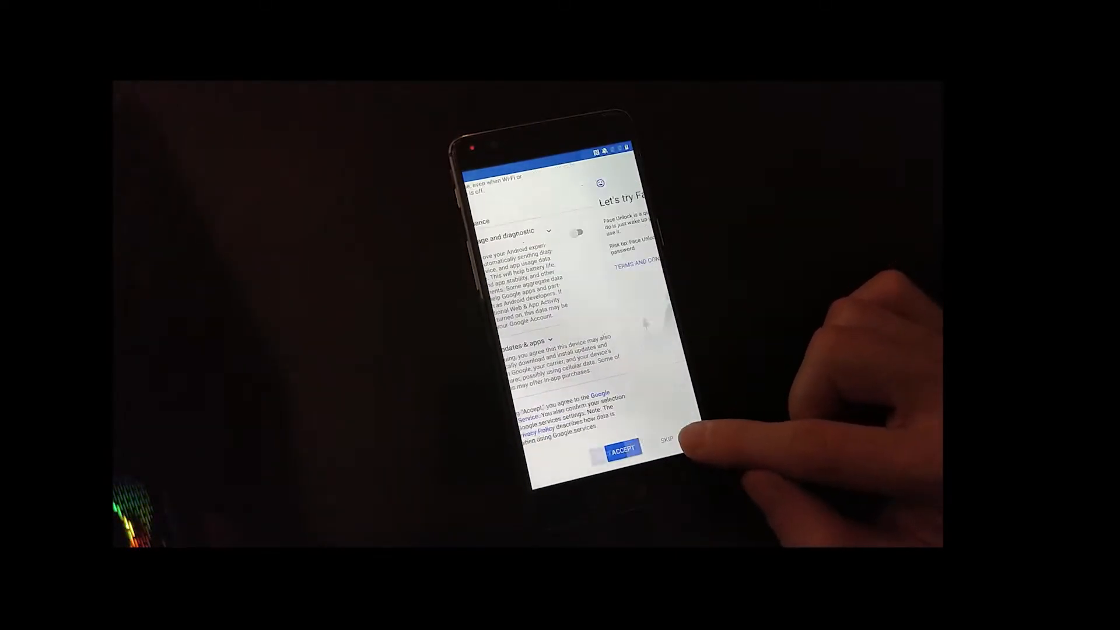
click(618, 449)
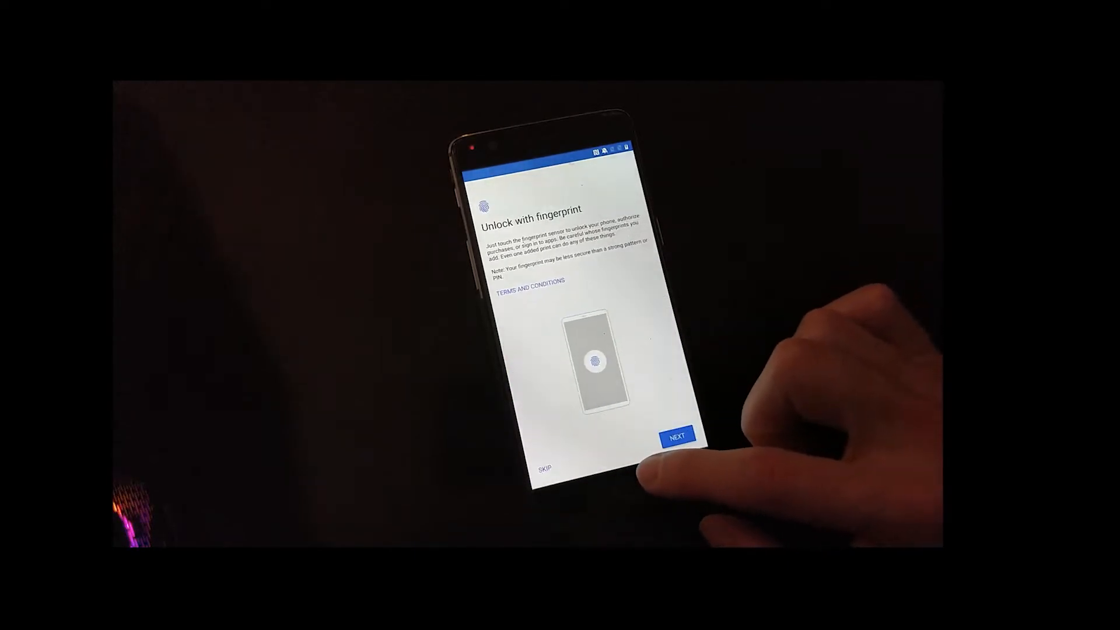
click(675, 435)
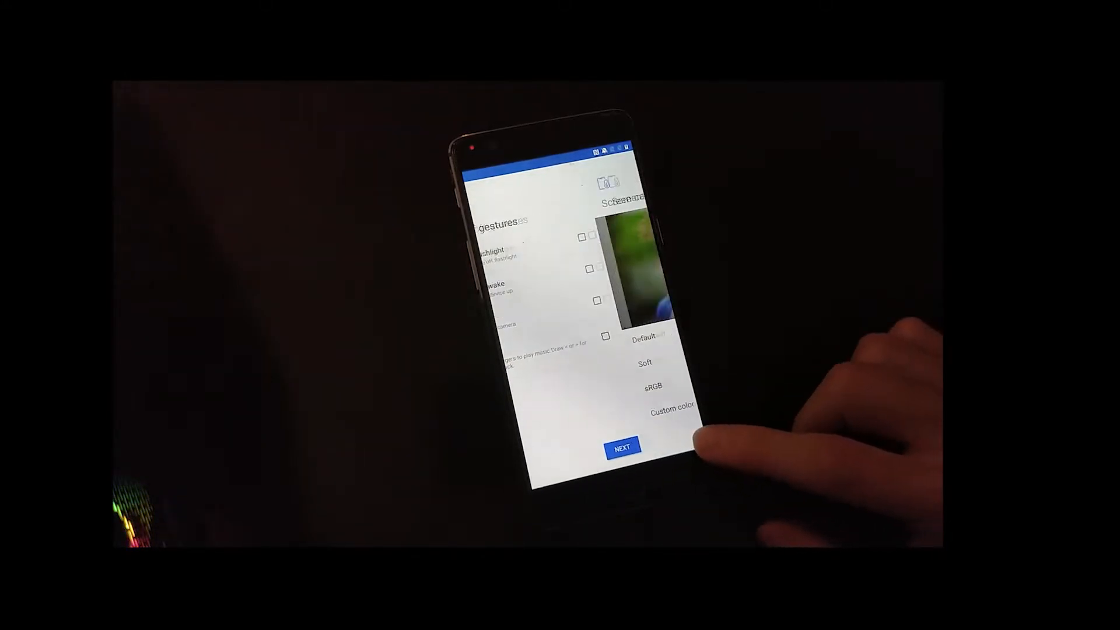
click(622, 447)
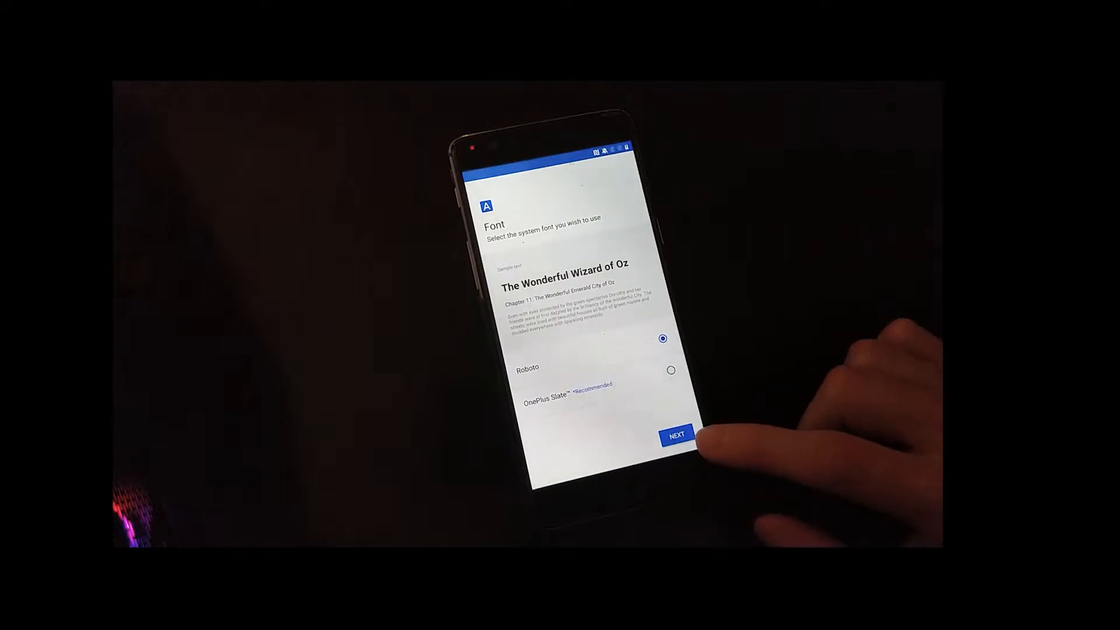
click(675, 435)
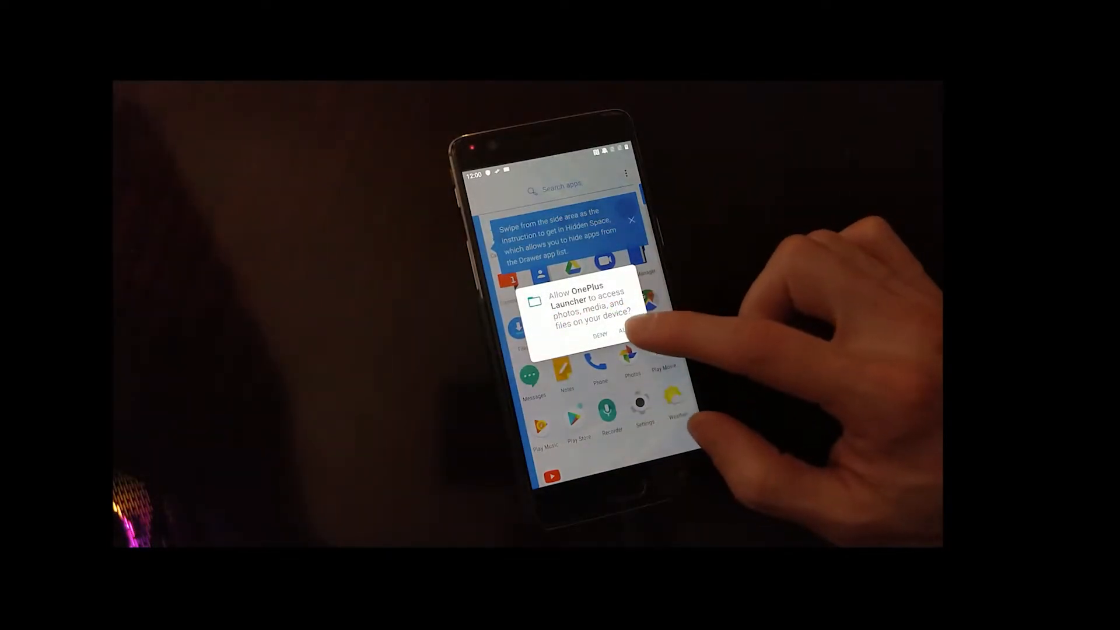
Step: Allow launcher file access, dismiss the Hidden Space tip, and go to Settings > About phone
click(624, 336)
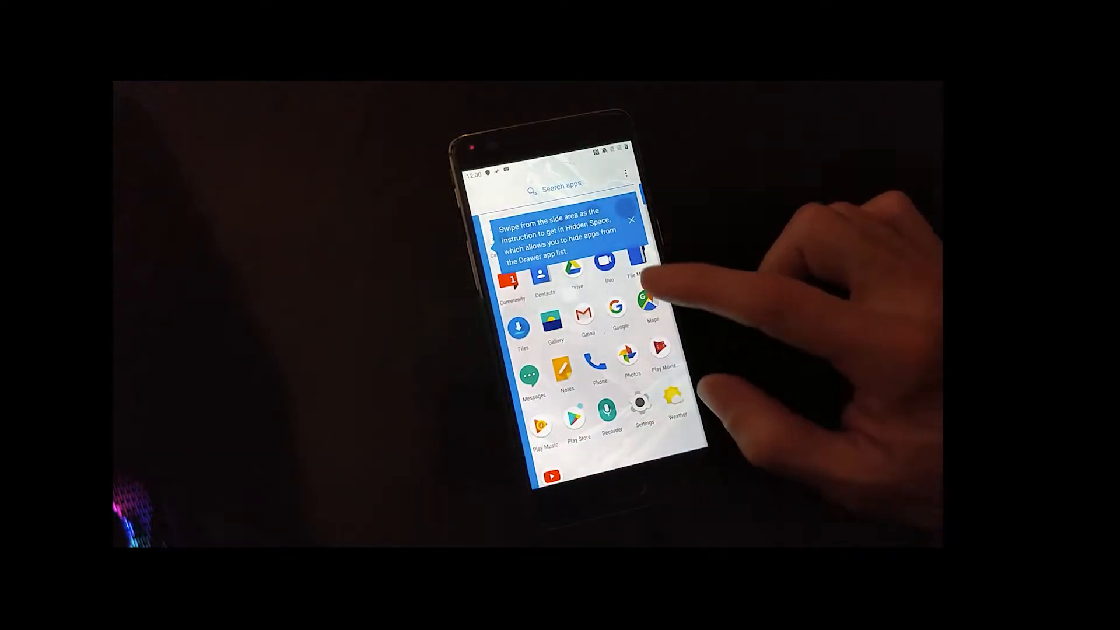
click(632, 220)
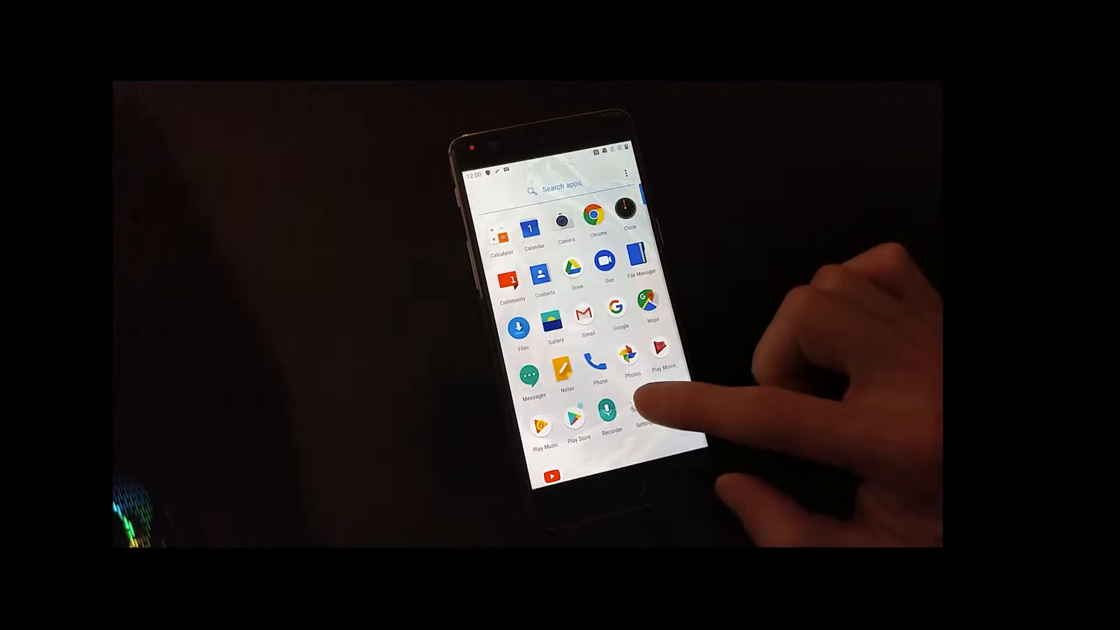
click(642, 418)
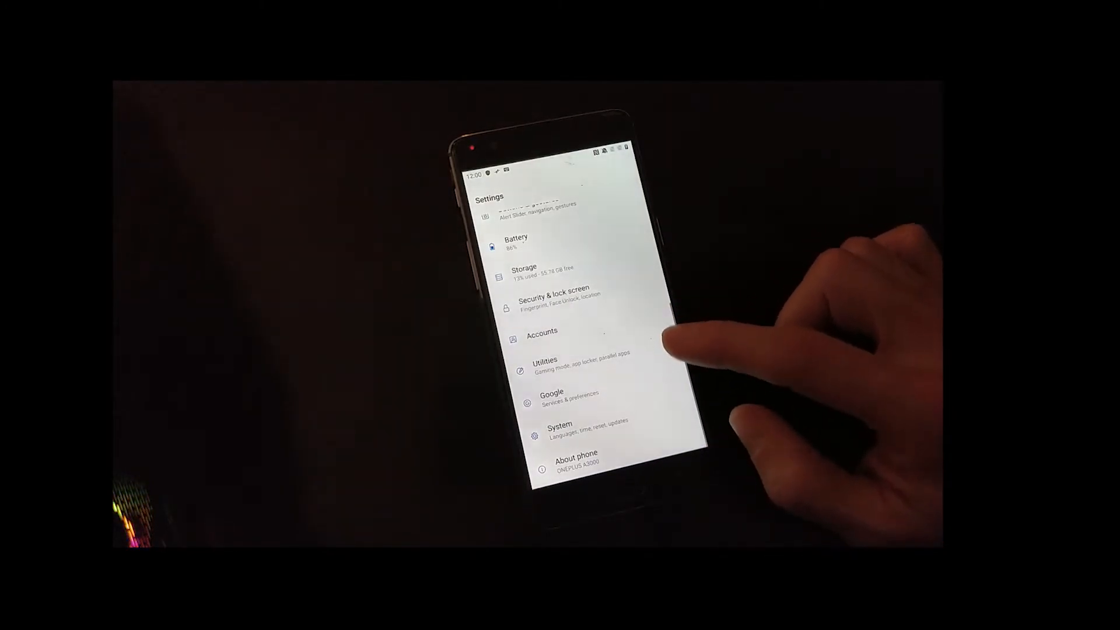
click(575, 457)
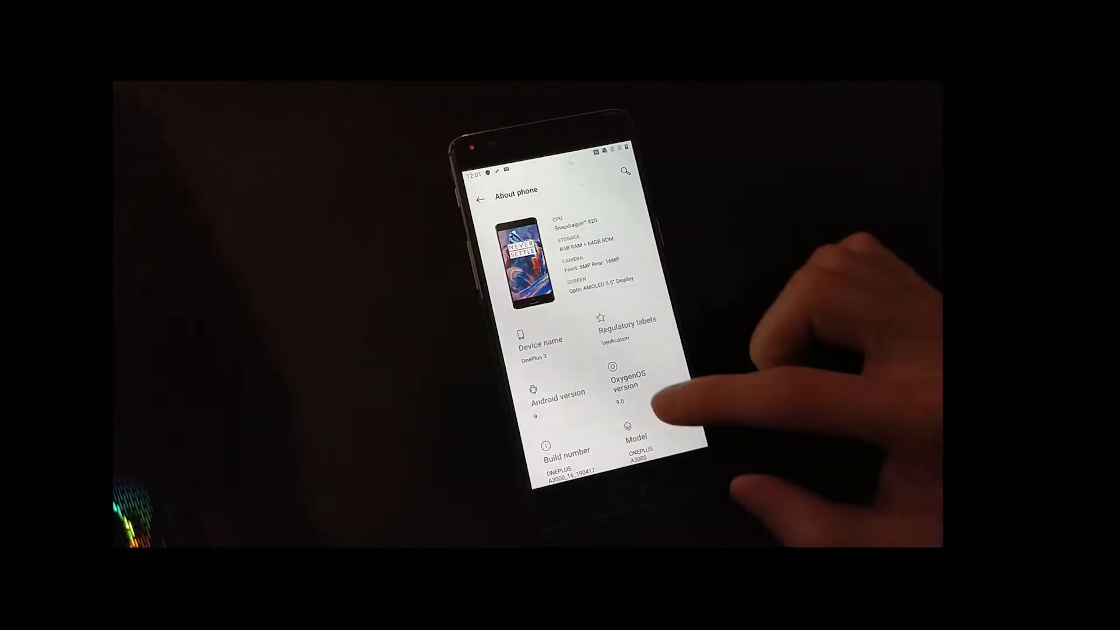
Step: Unlock developer mode by tapping Build number, then go to System settings
scroll(down, 3)
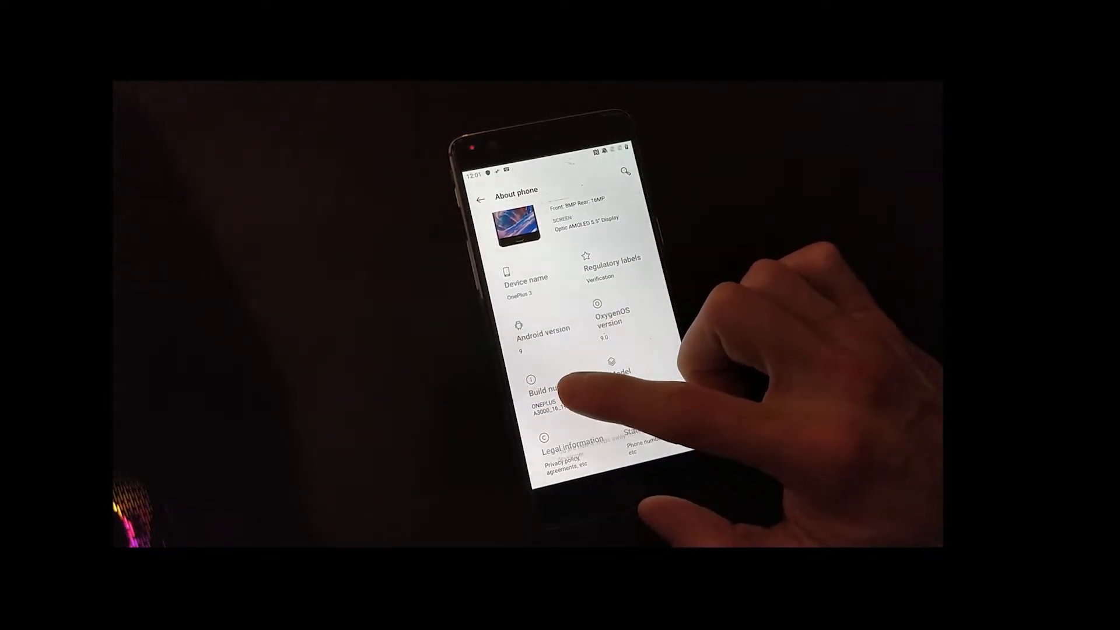
click(550, 388)
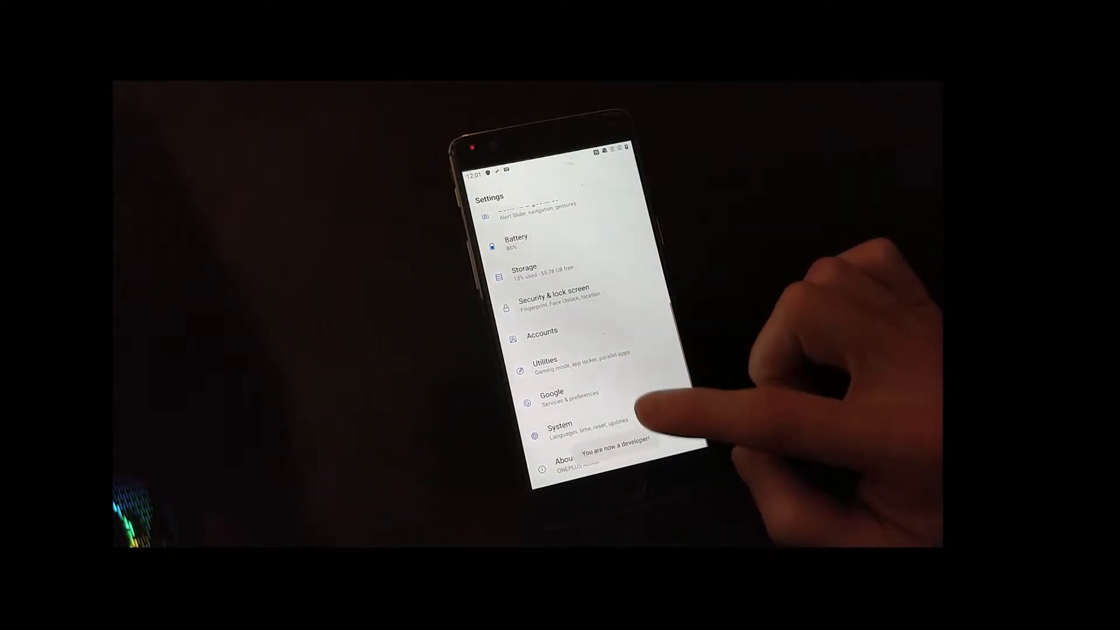
click(564, 465)
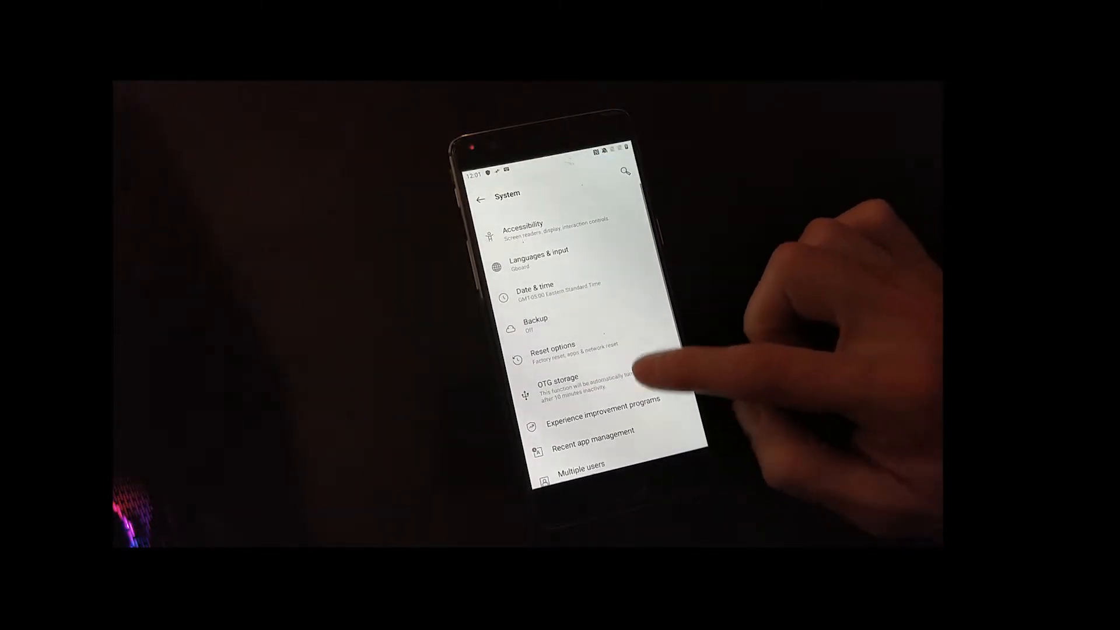
scroll(down, 3)
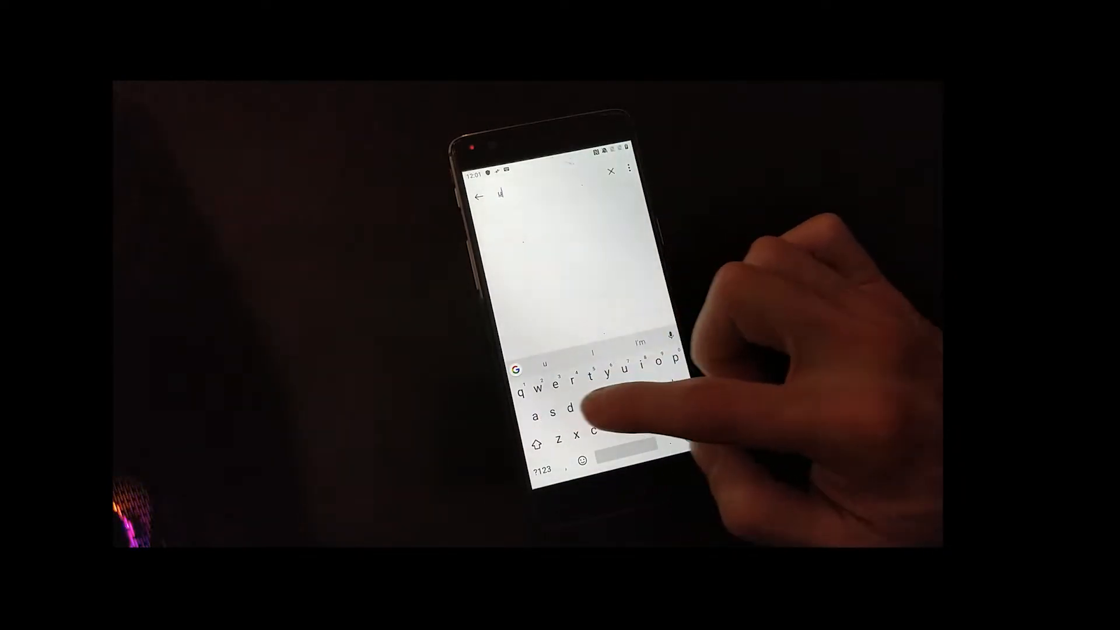
Step: Search 'usb', turn on USB debugging, and always allow this computer
text(sb)
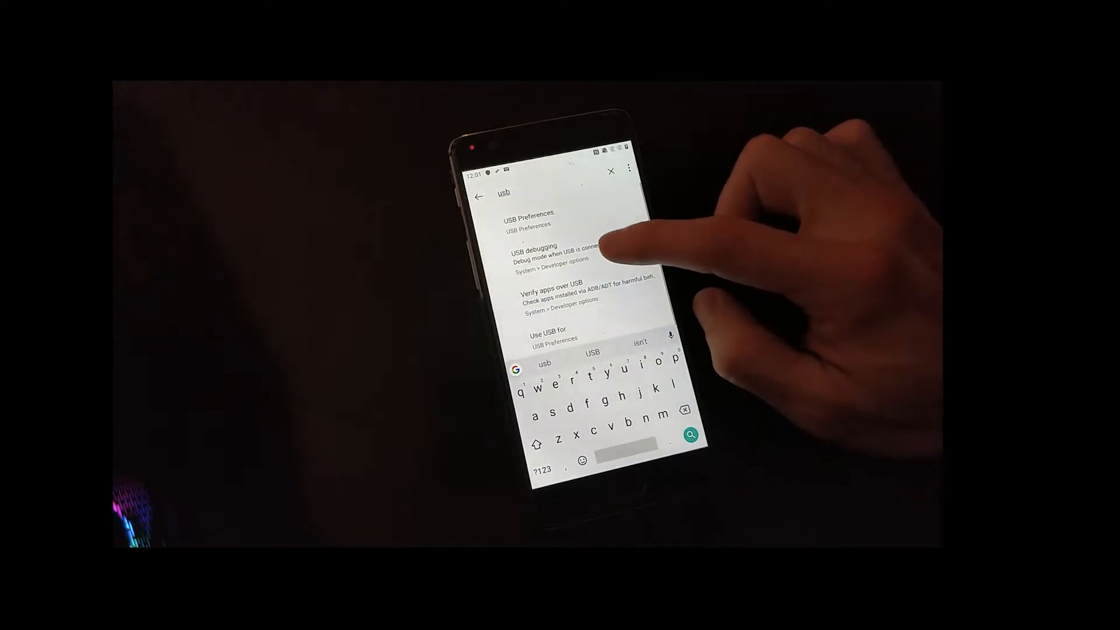
click(558, 250)
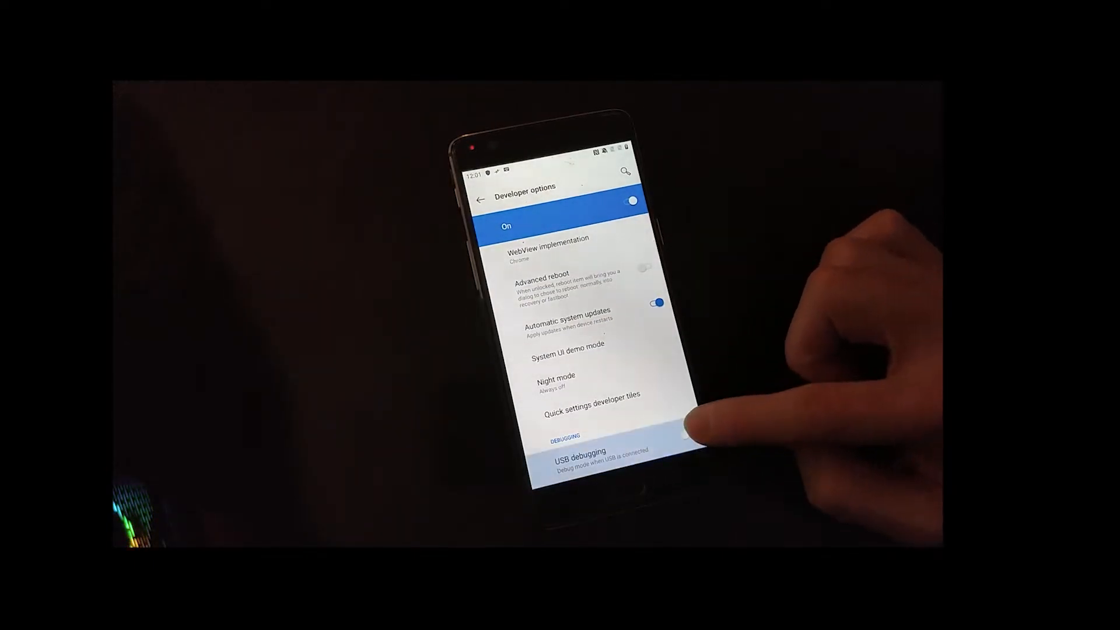
click(687, 434)
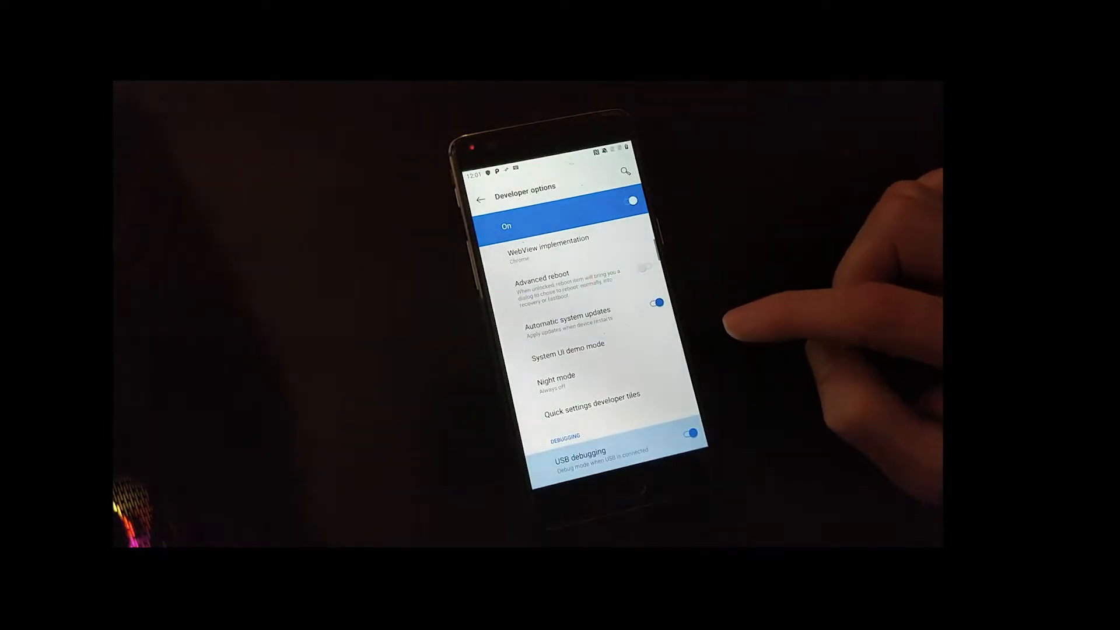
click(690, 433)
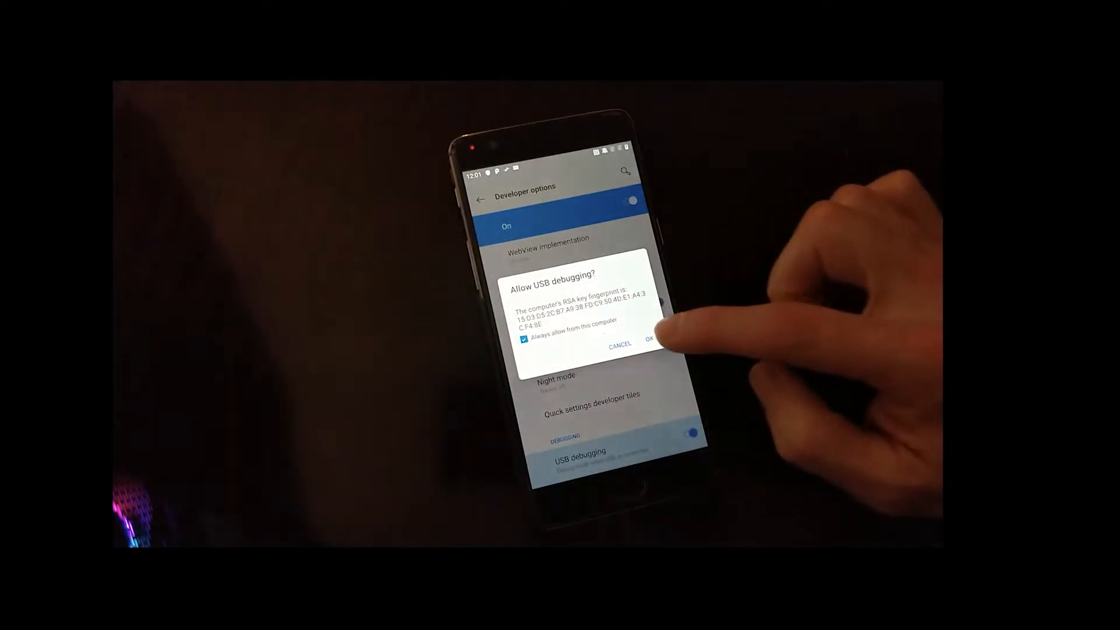
click(649, 343)
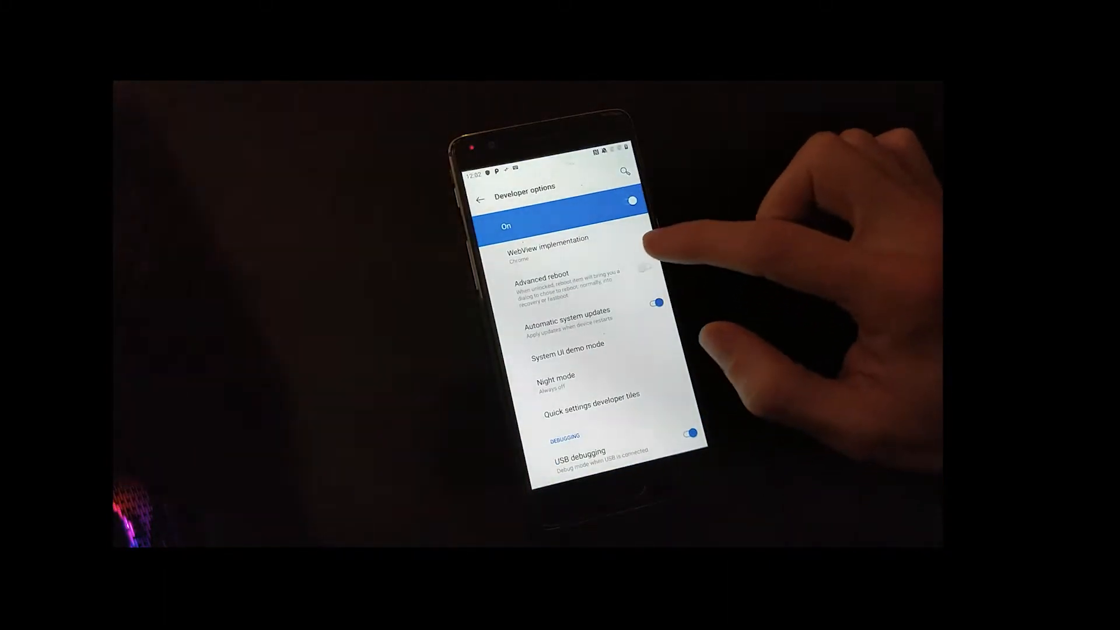
Step: Enable Advanced reboot and restart the phone into Recovery from the power menu
click(645, 274)
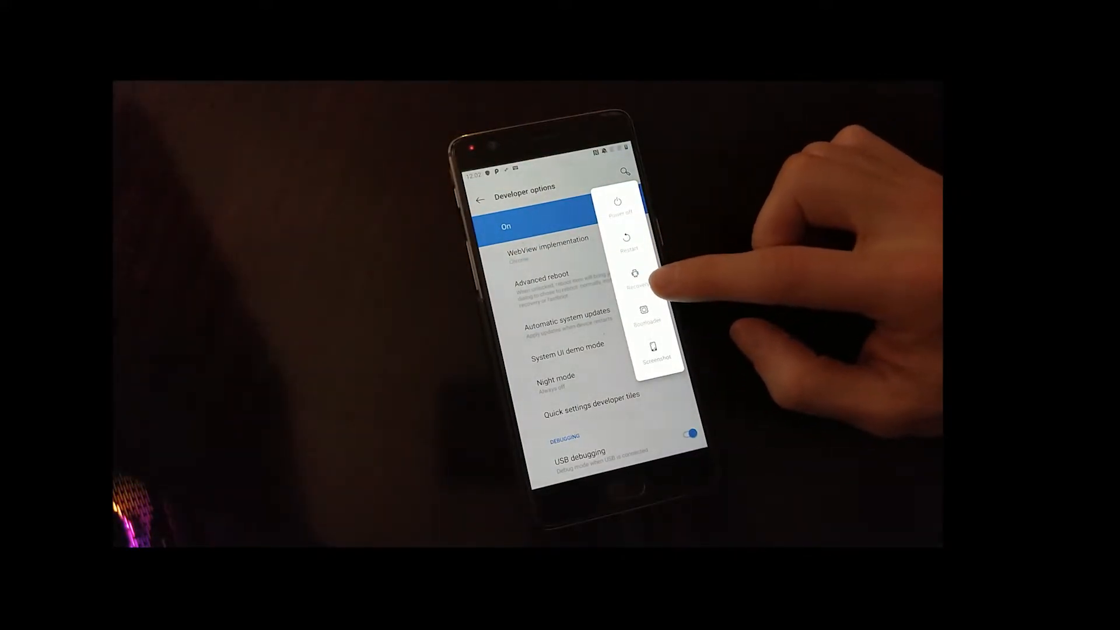
click(634, 275)
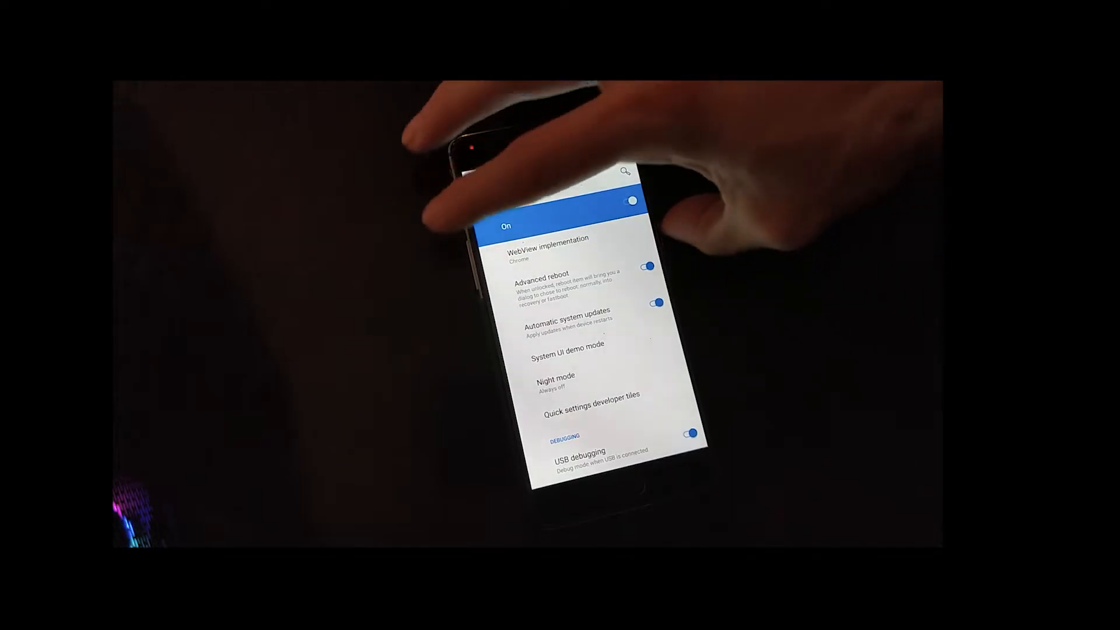
click(543, 277)
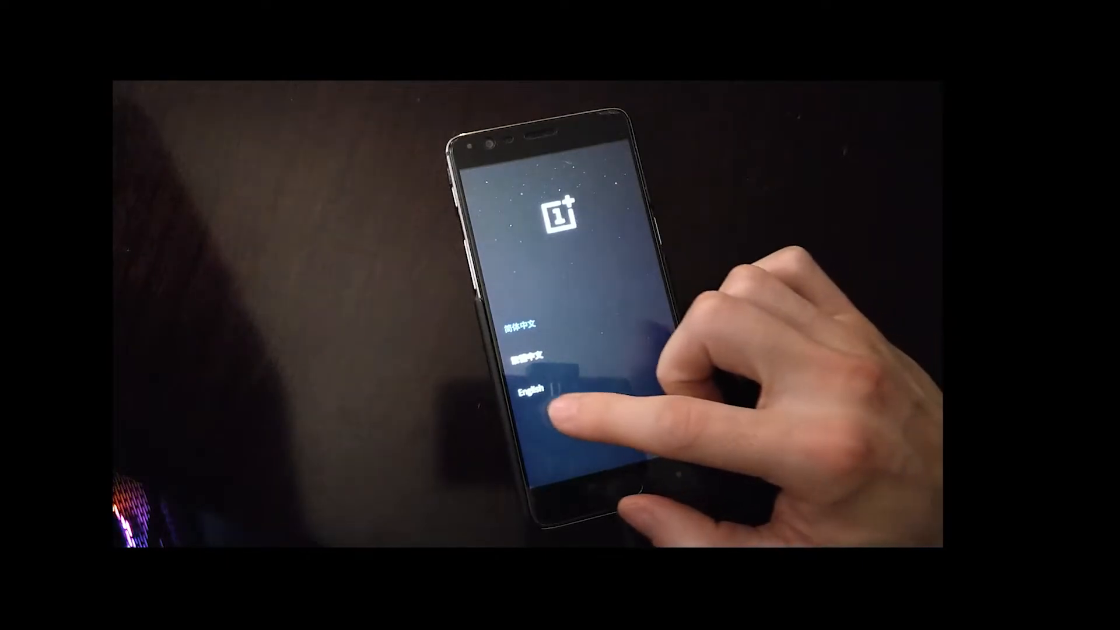
Step: Choose English in the stock recovery and reboot to fastboot
click(529, 387)
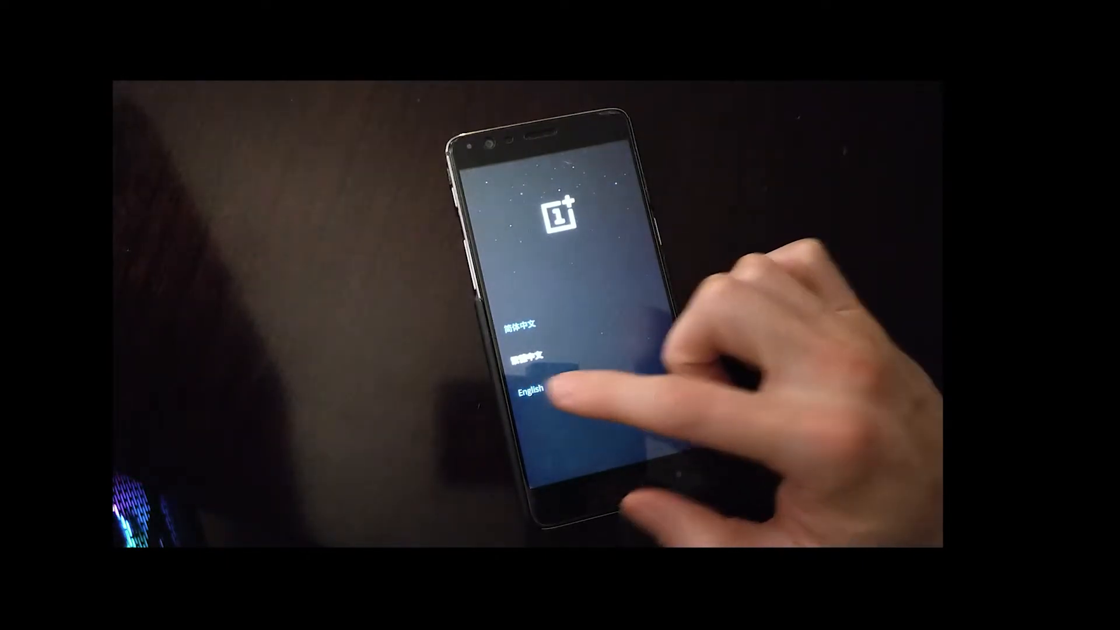
click(529, 388)
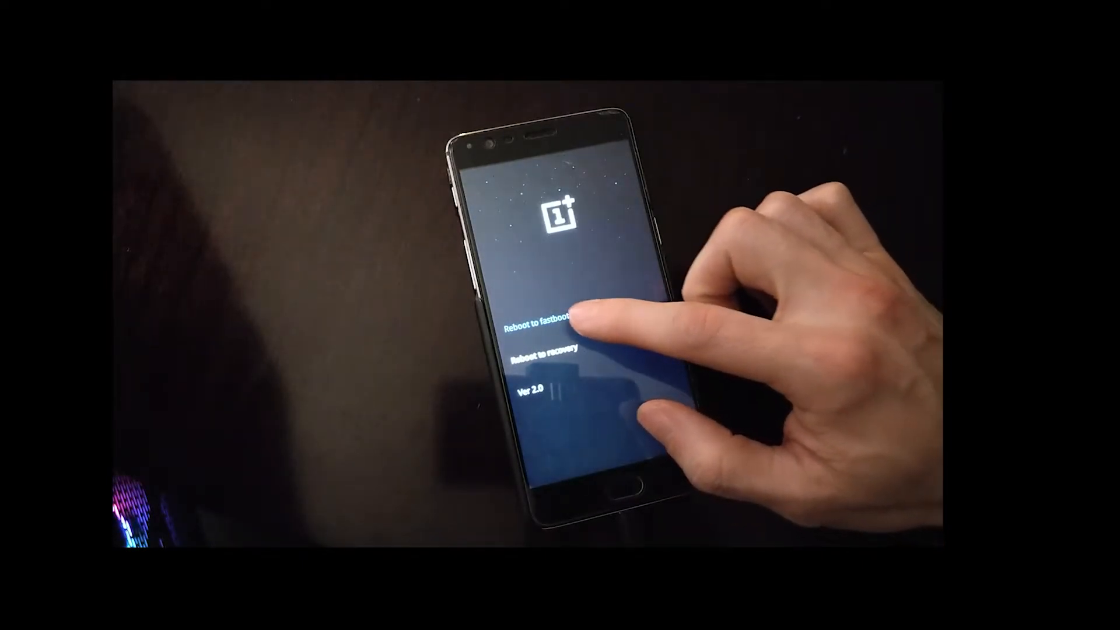
click(543, 321)
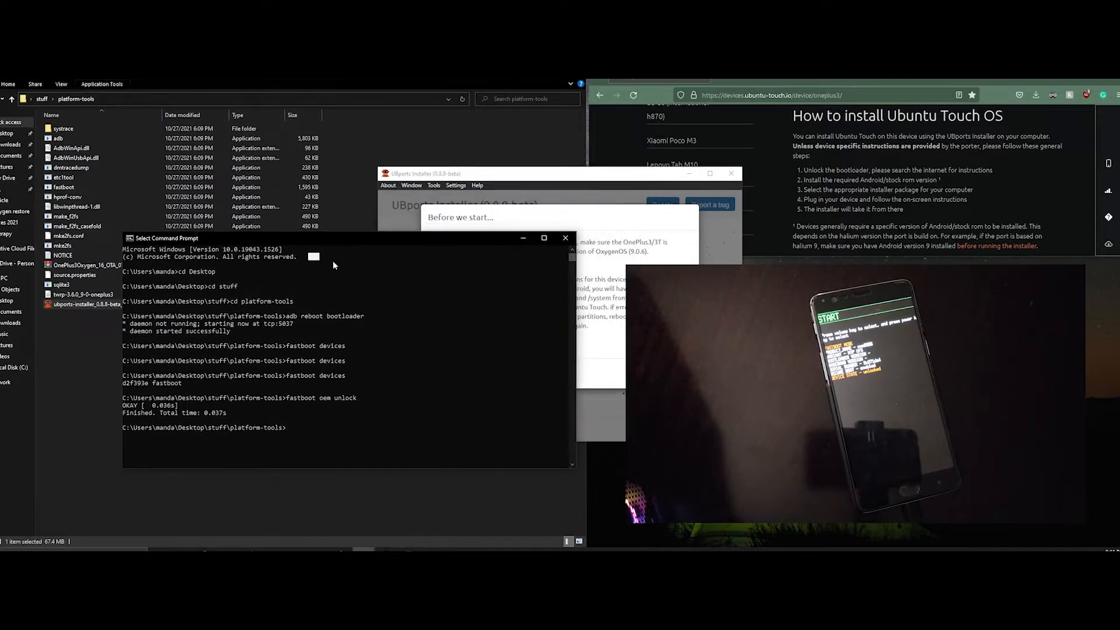
Step: Flash twrp-3.6.0_9-0-oneplus3.img to the recovery partition using fastboot
text(fastboot flash recover)
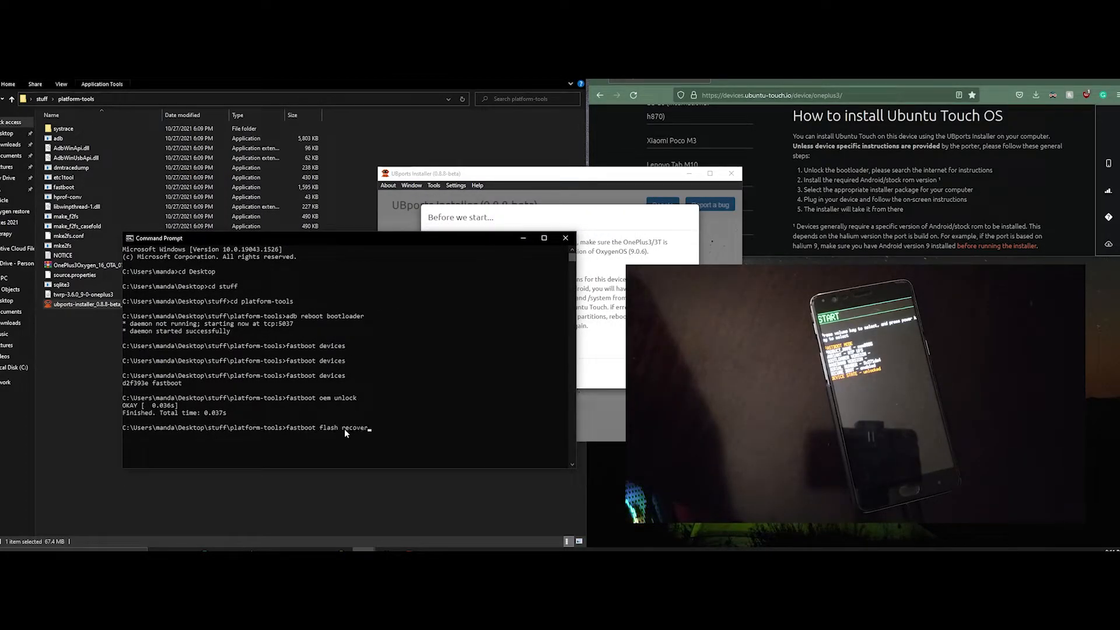
text(twrp-3.6.0_9-0-oneplus3.img)
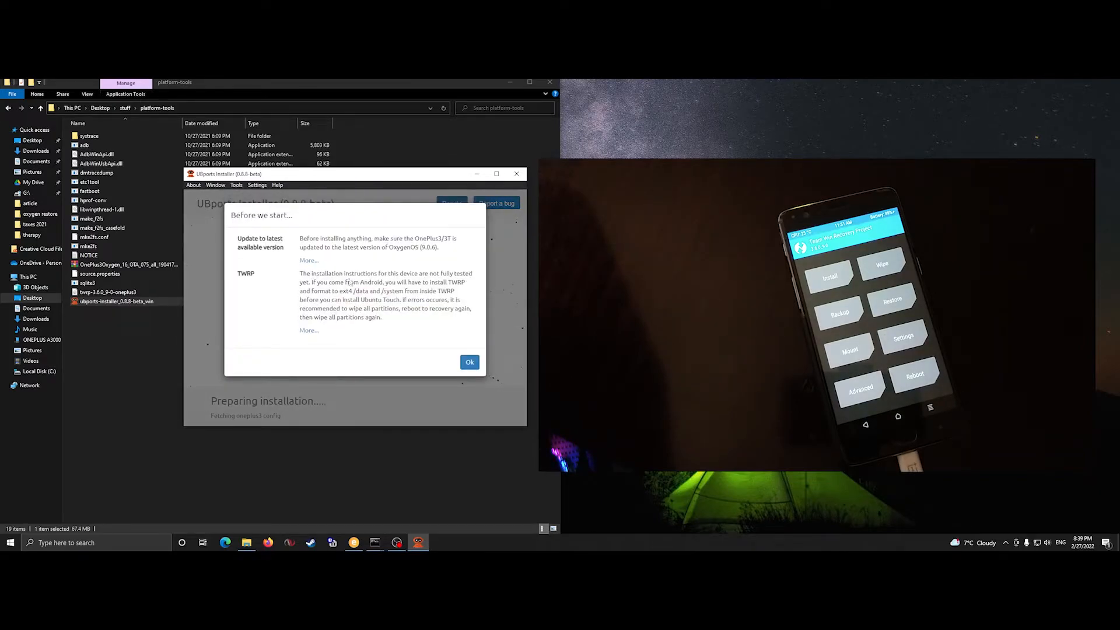
Step: Highlight the TWRP formatting notes and dismiss the 'Before we start' dialog with Ok
drag(307, 291, 448, 299)
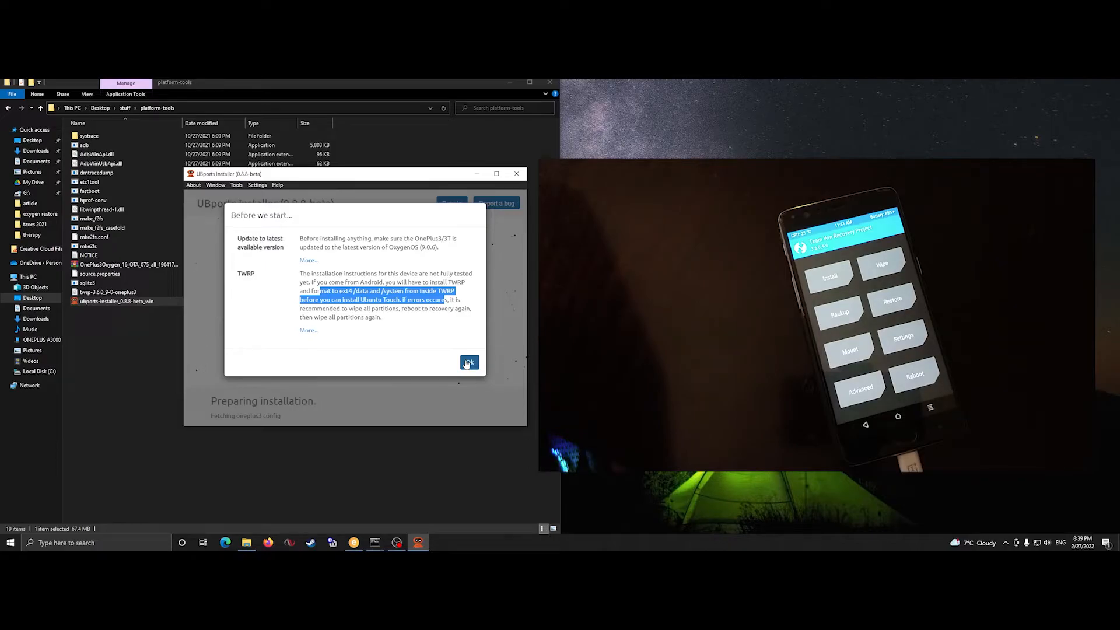
click(468, 362)
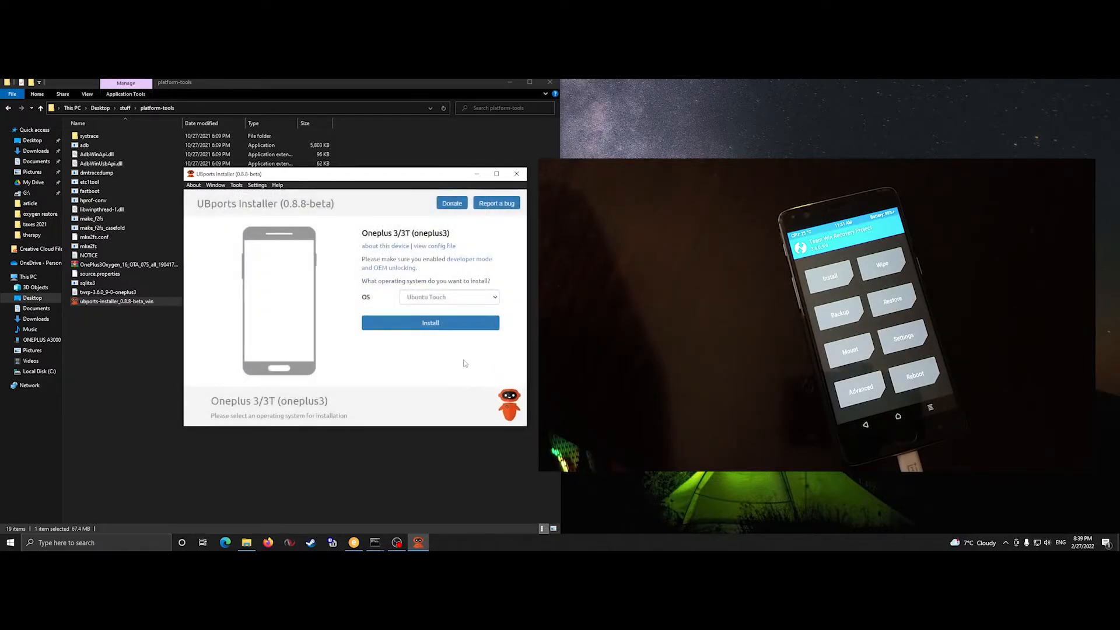
Step: Start the Ubuntu Touch install with First Install checked and accept the options
click(430, 322)
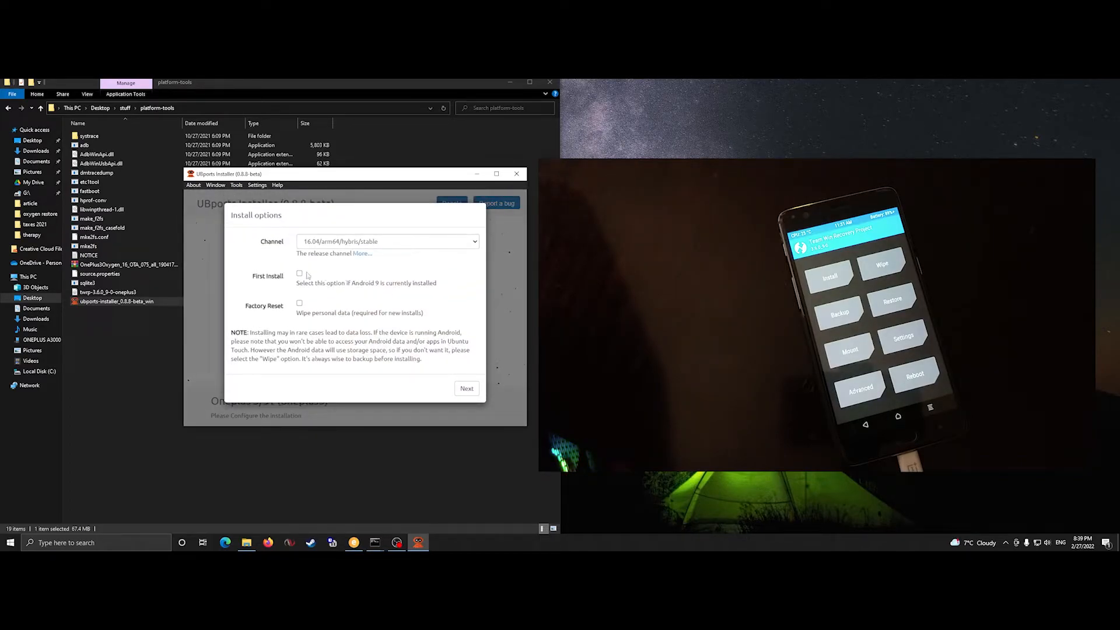
click(300, 273)
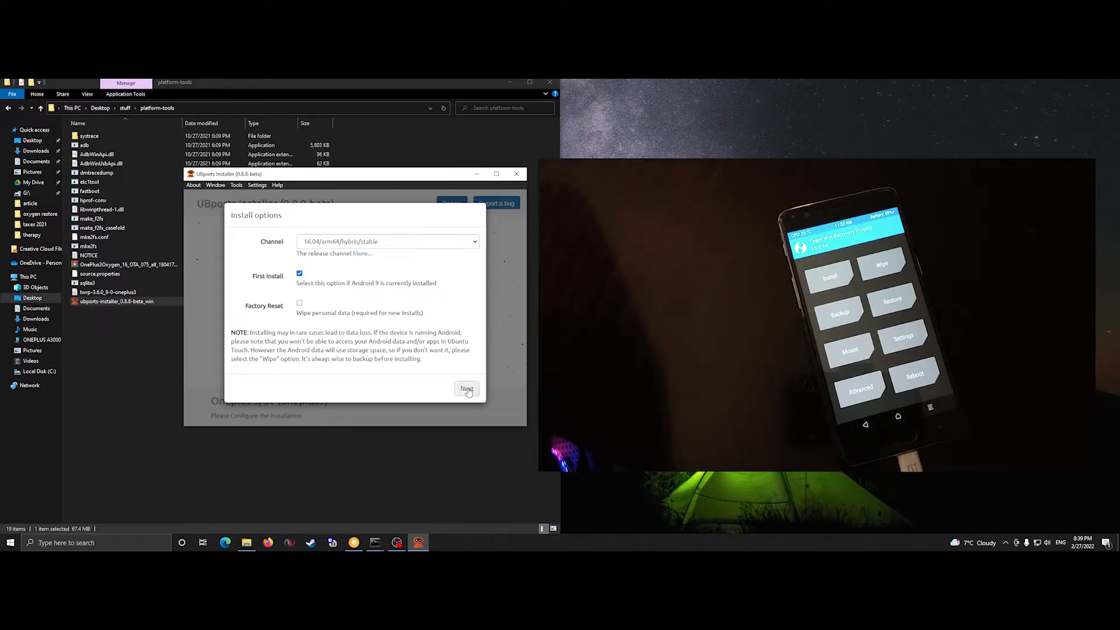
click(467, 391)
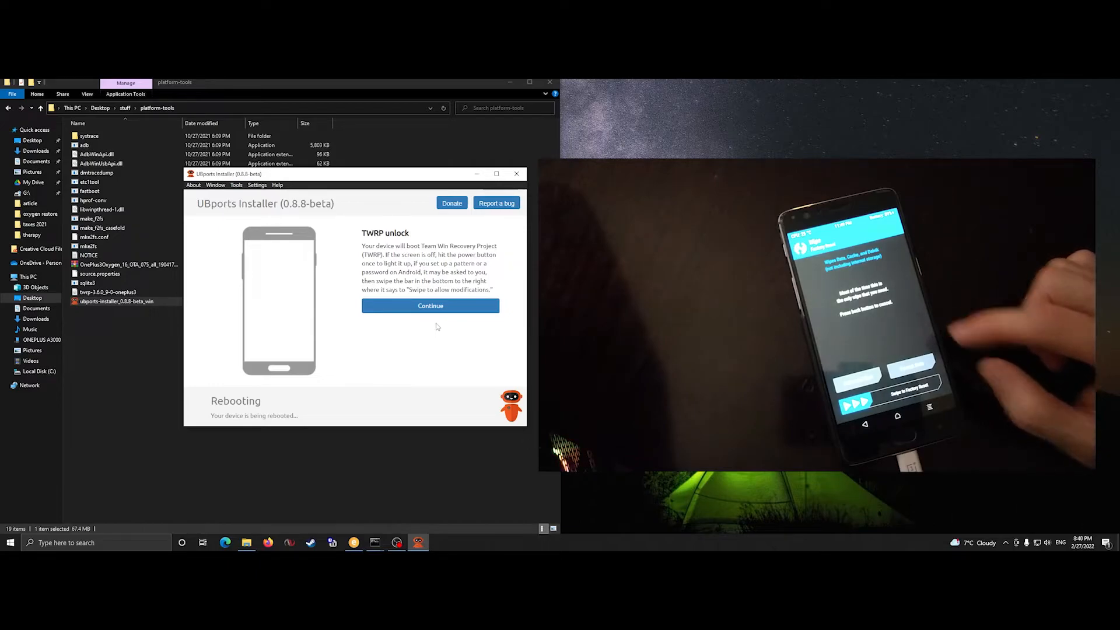
Step: Confirm the phone is unlocked in TWRP and continue to the wipe instructions
click(429, 306)
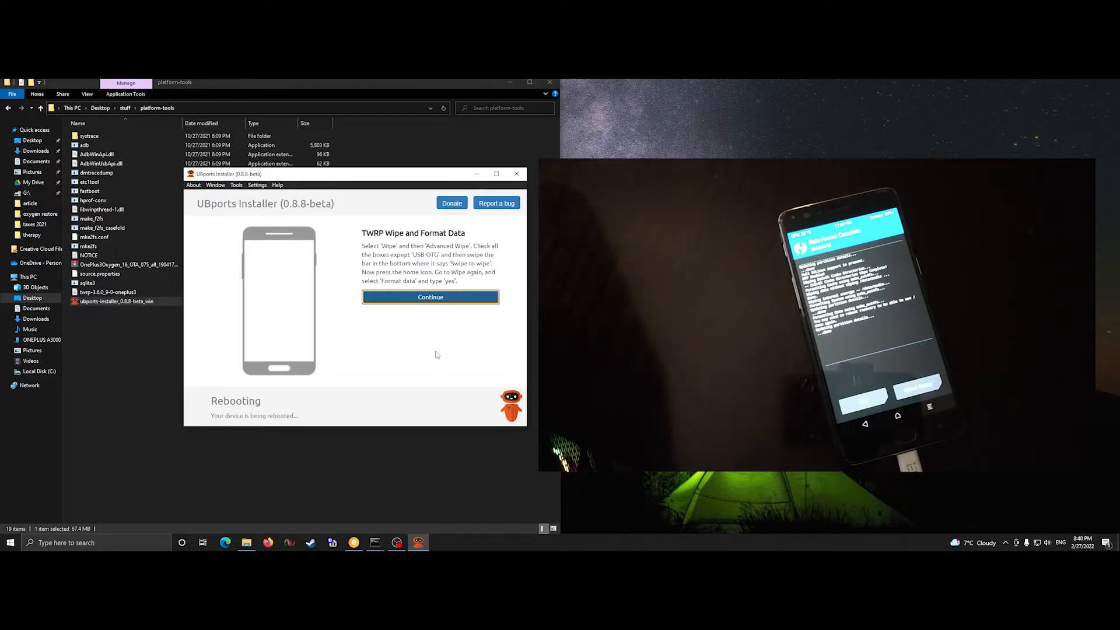
click(429, 296)
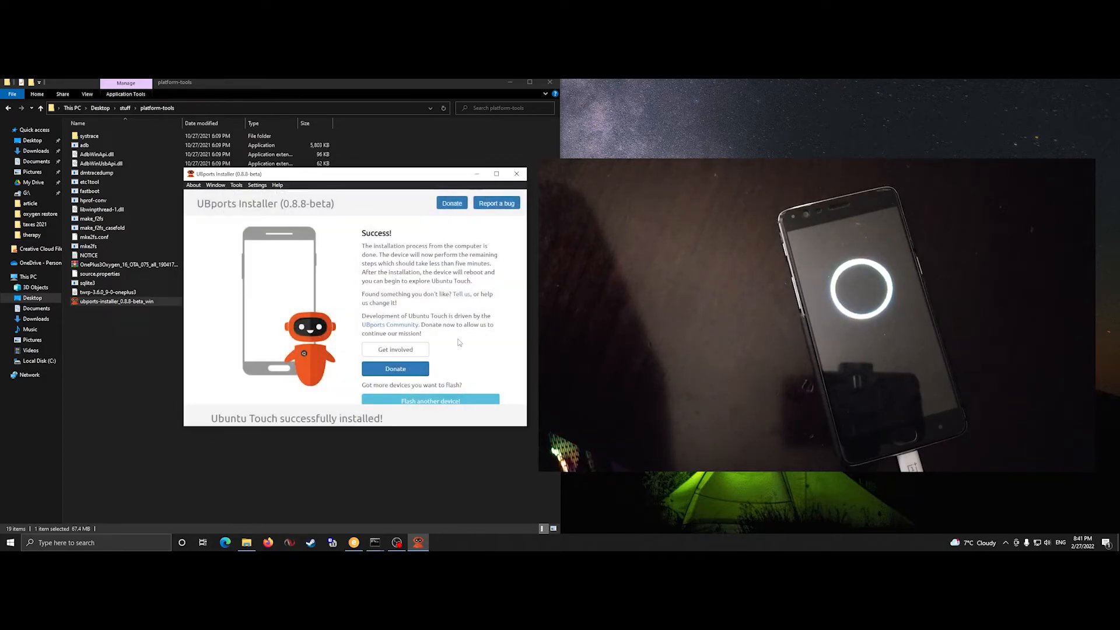
Step: Write a bug report titled 'have to unti…' describing checking first install and wipe data
click(496, 203)
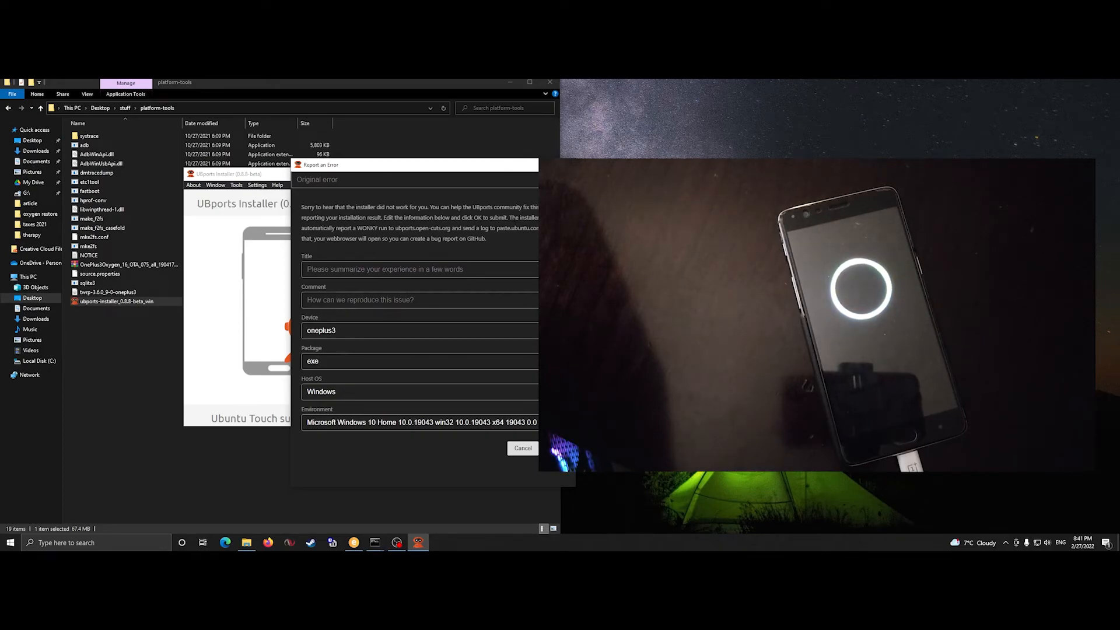
click(420, 270)
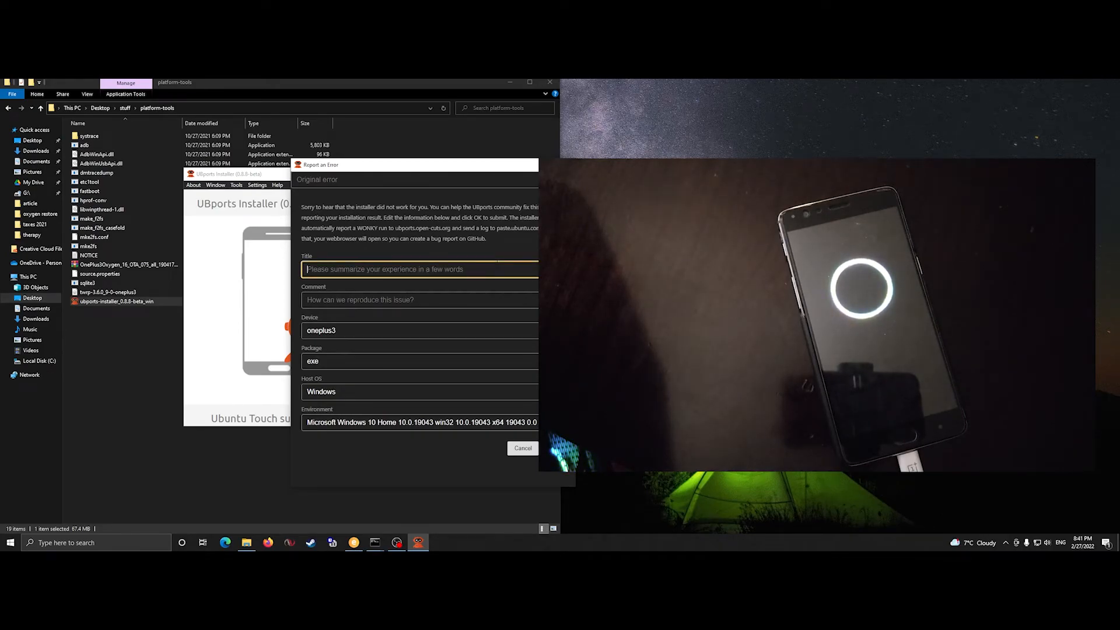
text(have to untick "wipe" in installer)
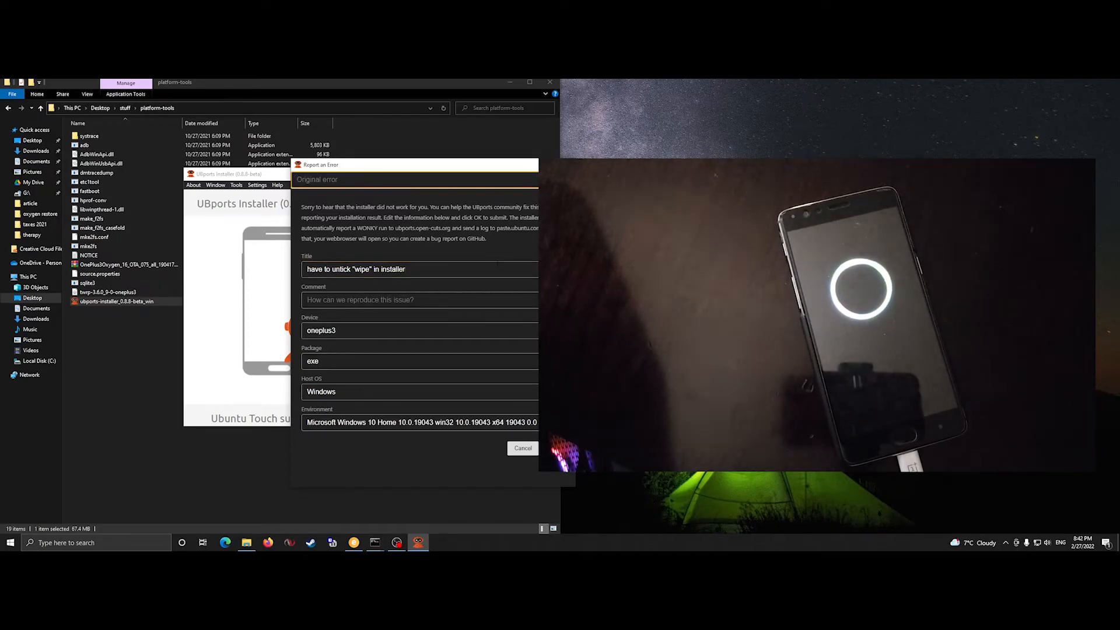
click(420, 300)
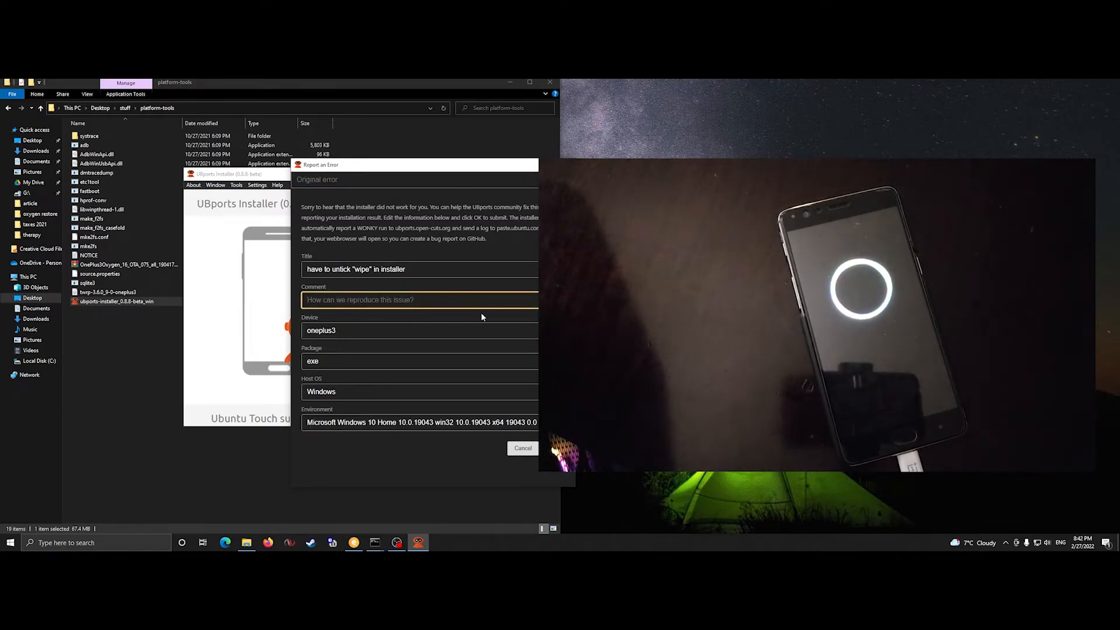
text(If you check both "first install" and "wipe data" then install)
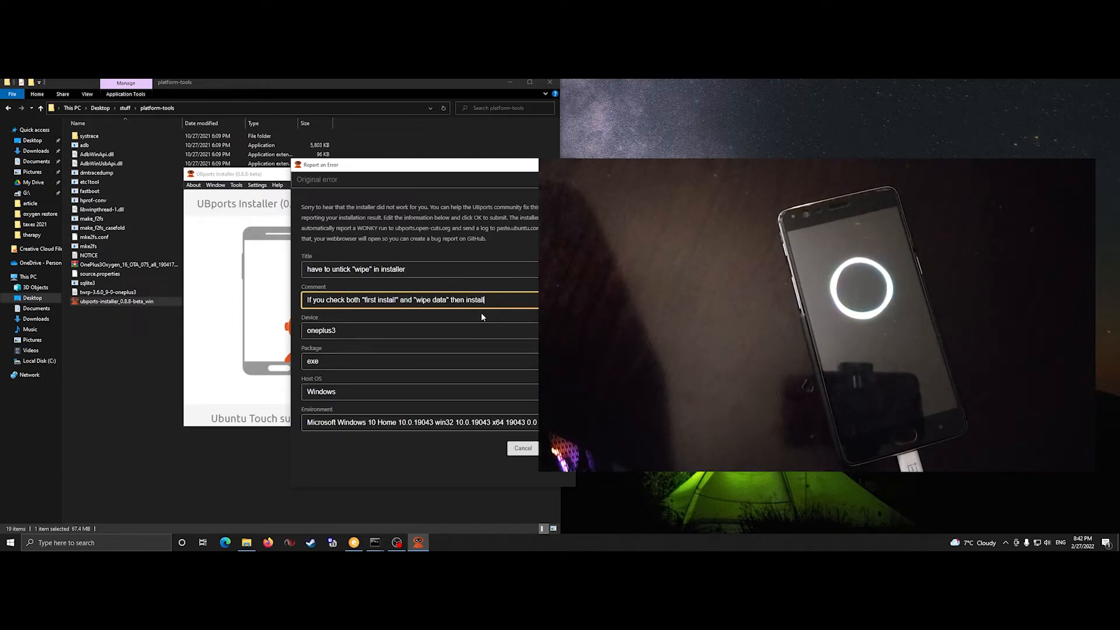
click(522, 448)
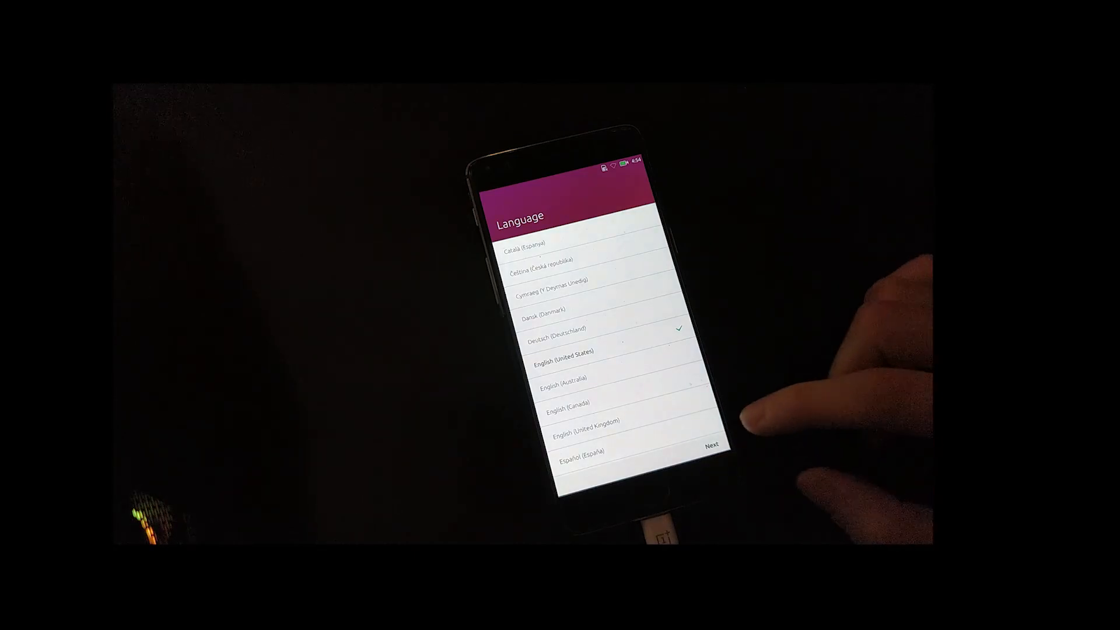
Step: Accept the language, confirm the preferred name, and choose no lock code
click(712, 445)
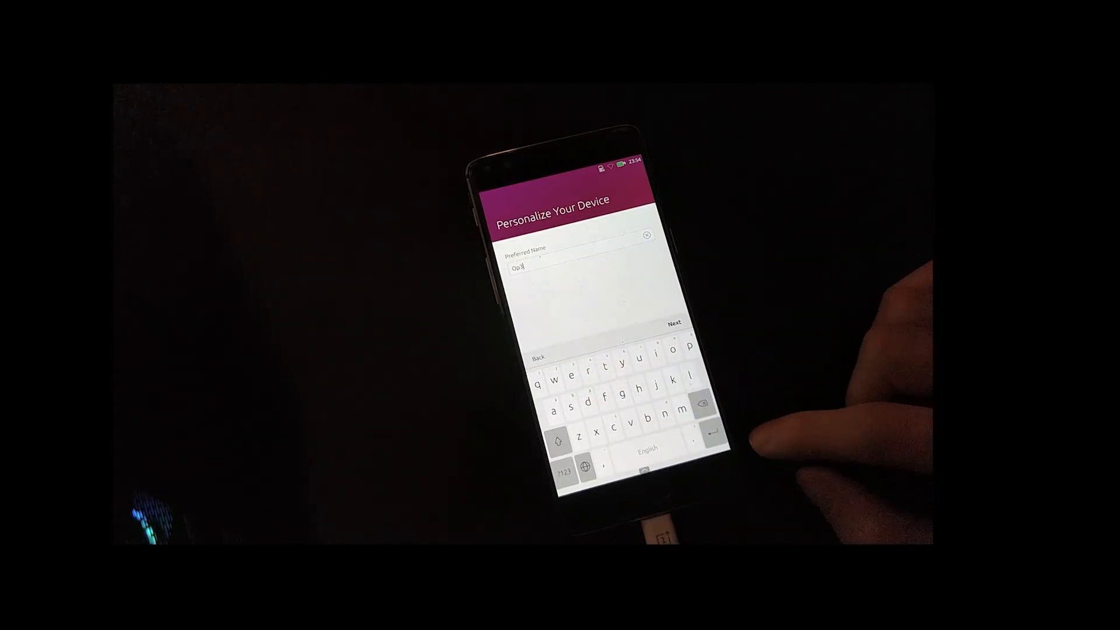
click(673, 325)
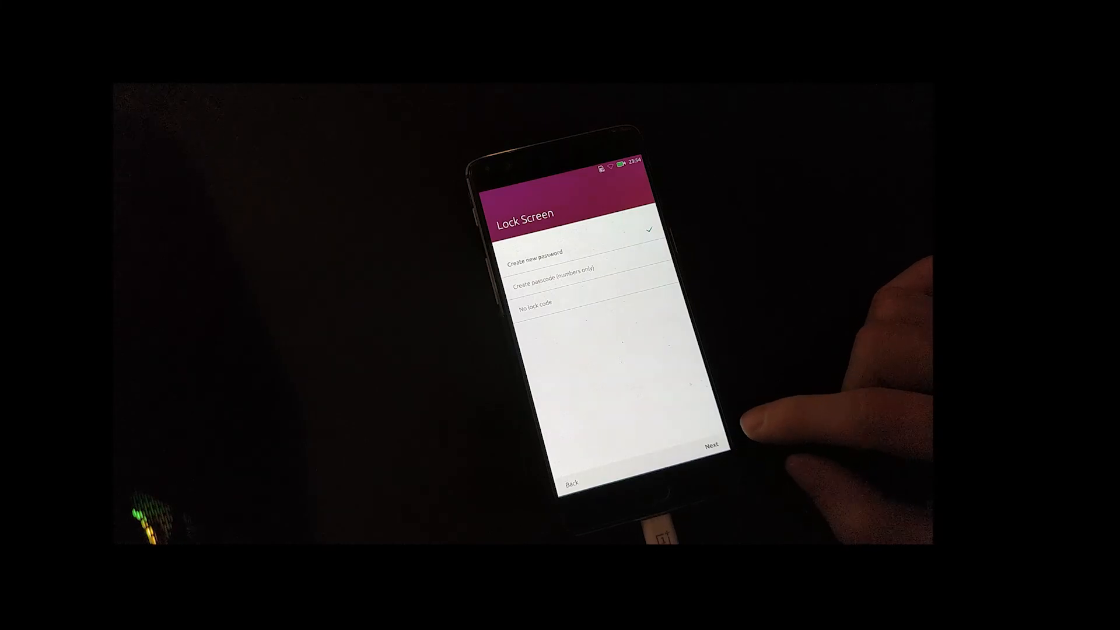
click(557, 286)
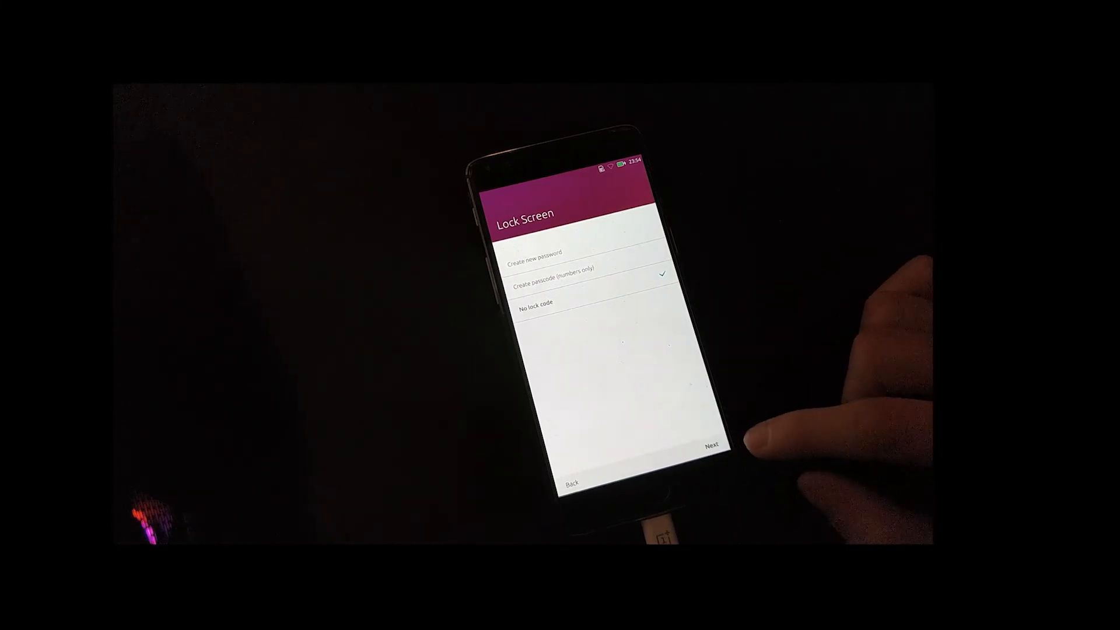
click(712, 446)
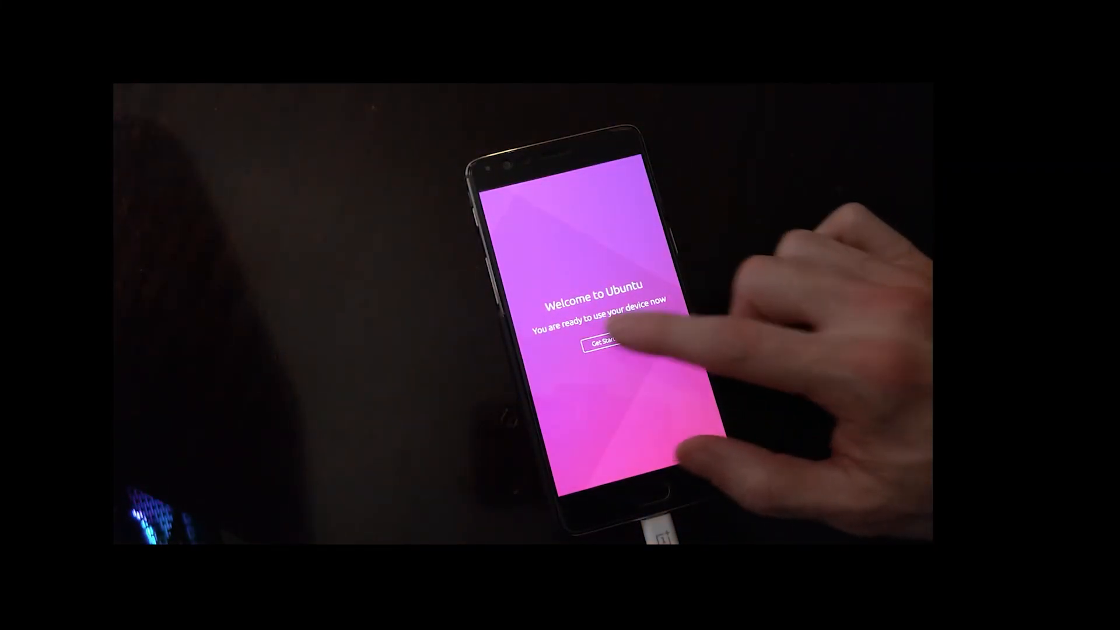
Step: Dismiss the welcome screen with Get Started and launch OpenStore from the app drawer
click(603, 340)
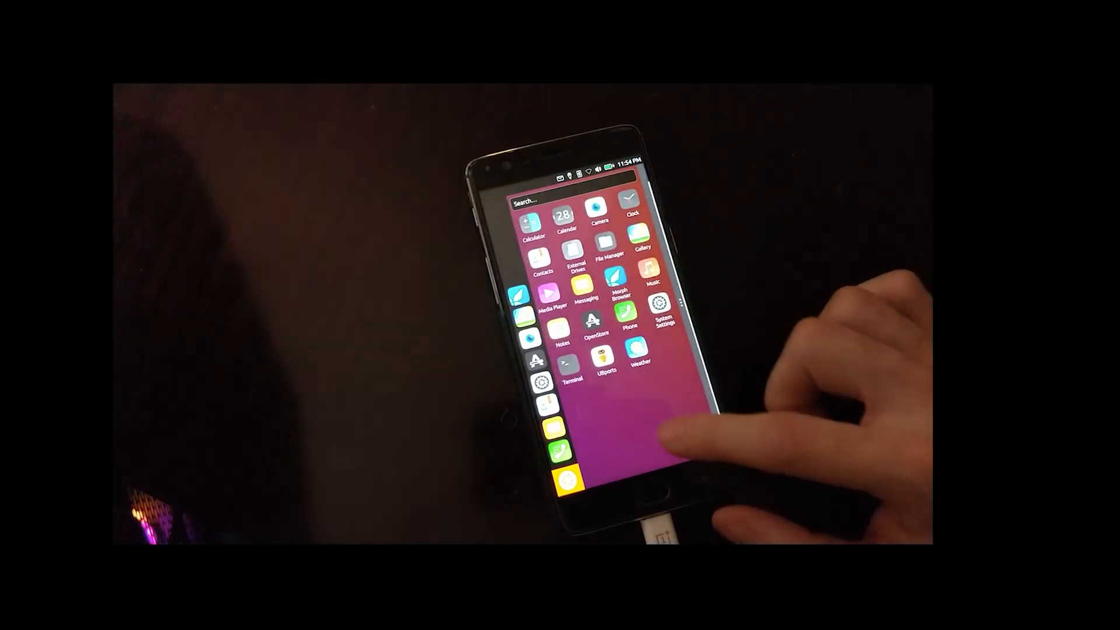
click(594, 324)
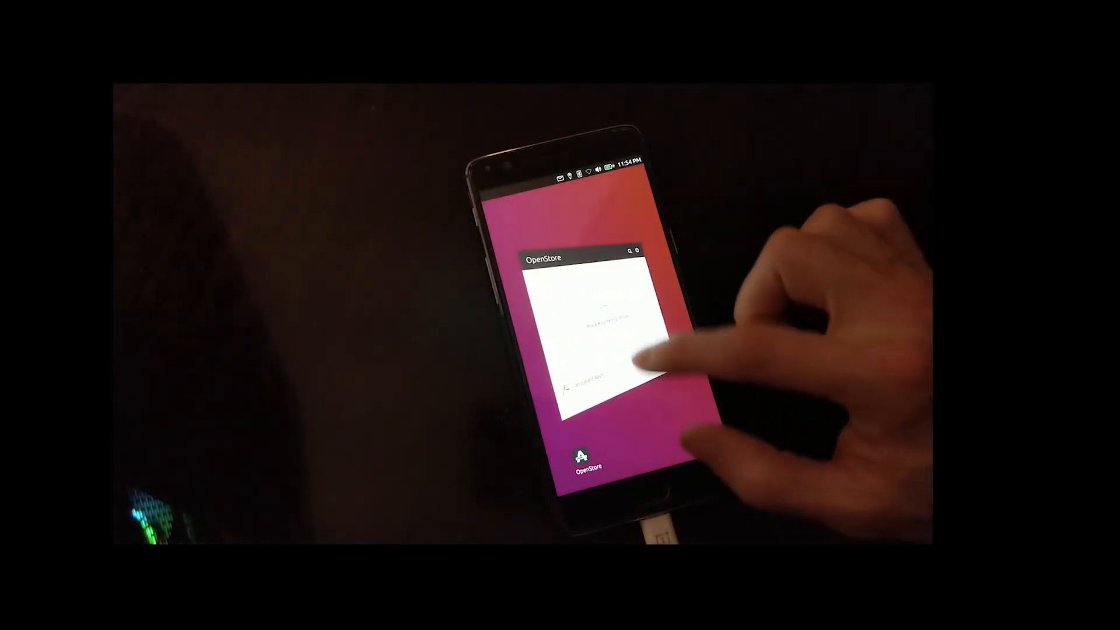